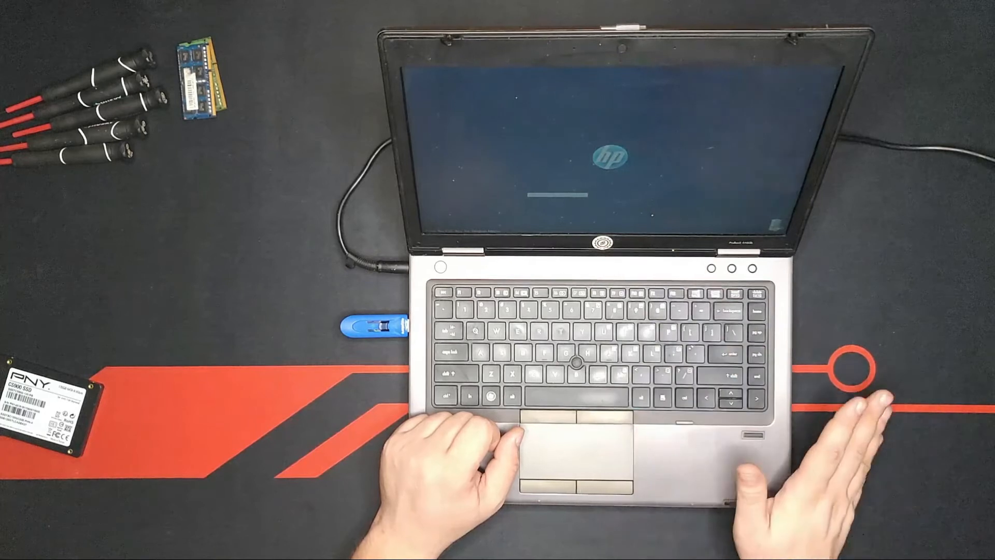
- Interrupt the HP laptop's startup with F9 to reach the USB boot menu
key("F9")
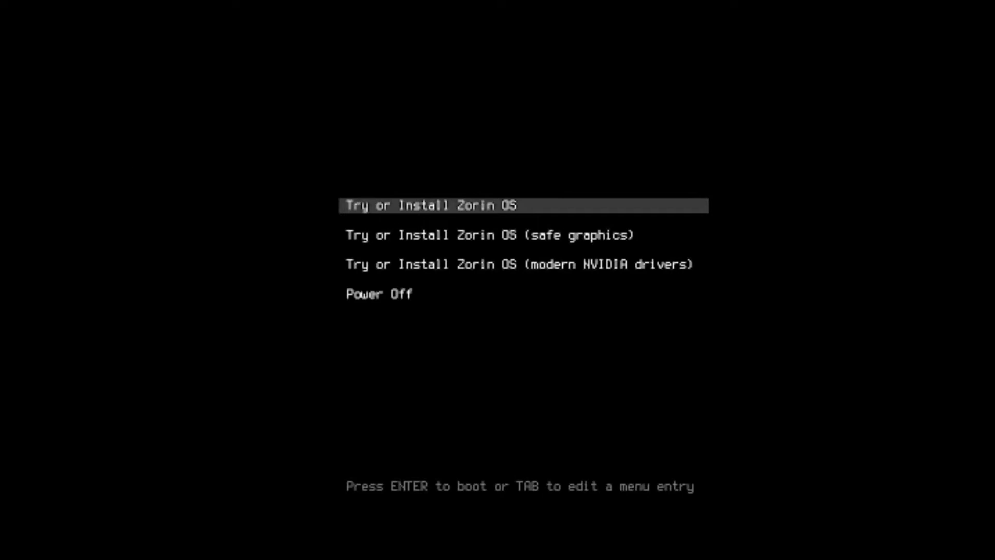
- Browse the NVIDIA entry, then boot Zorin OS from the standard 'Try or Install' entry
key("Down")
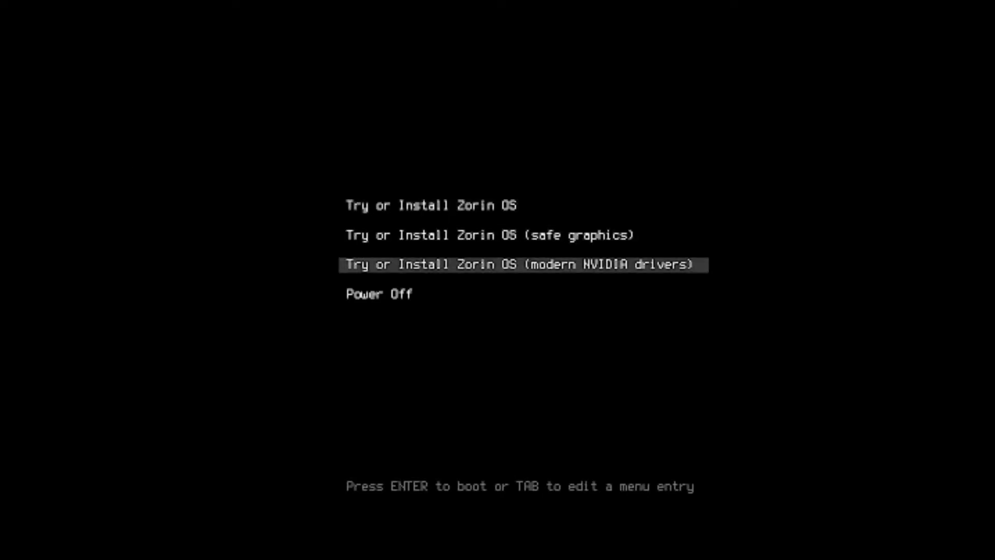
key("Up")
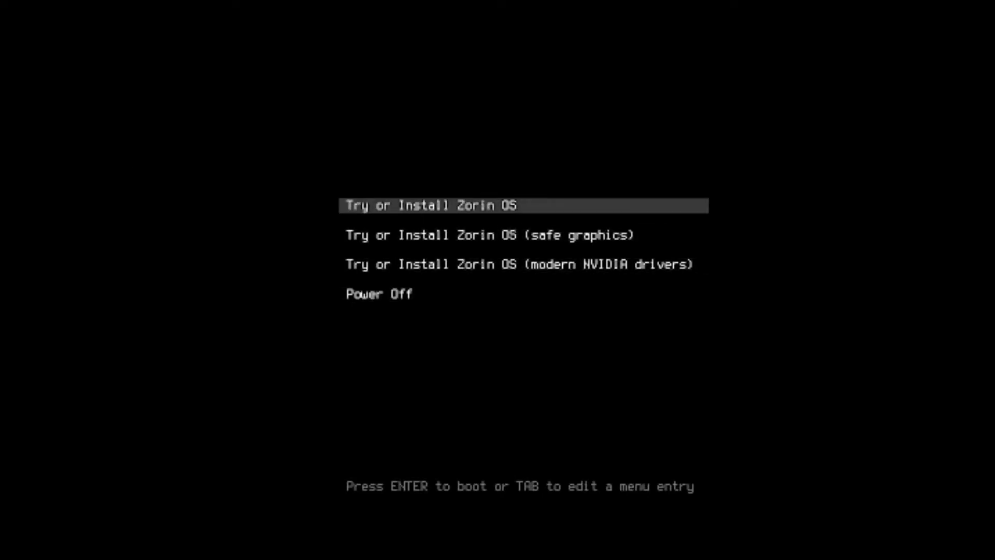
key("Down")
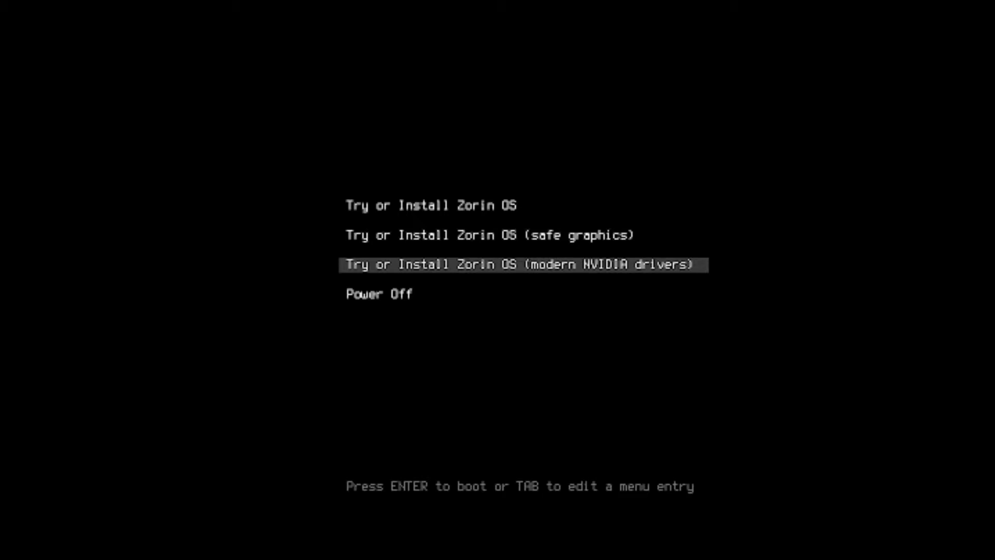
key("Up")
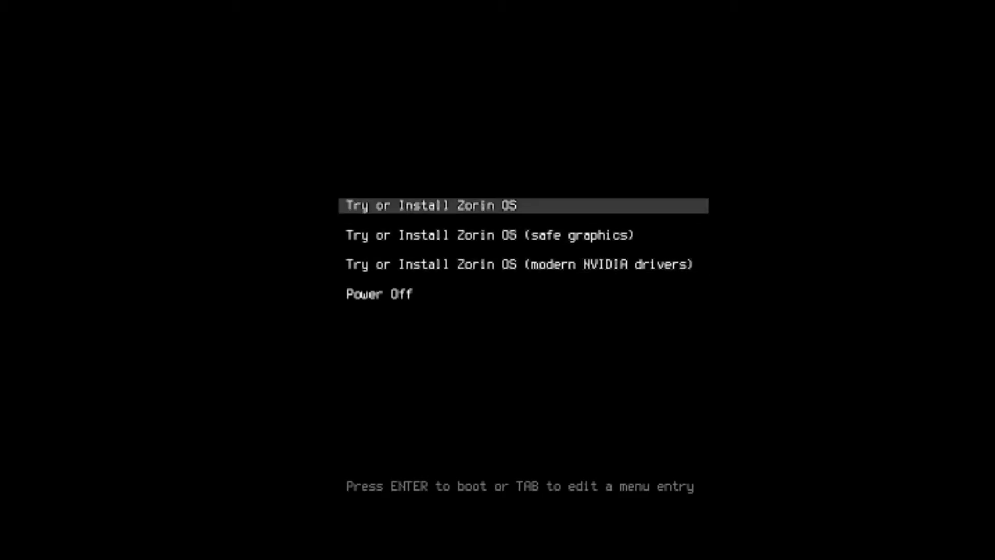
key("Return")
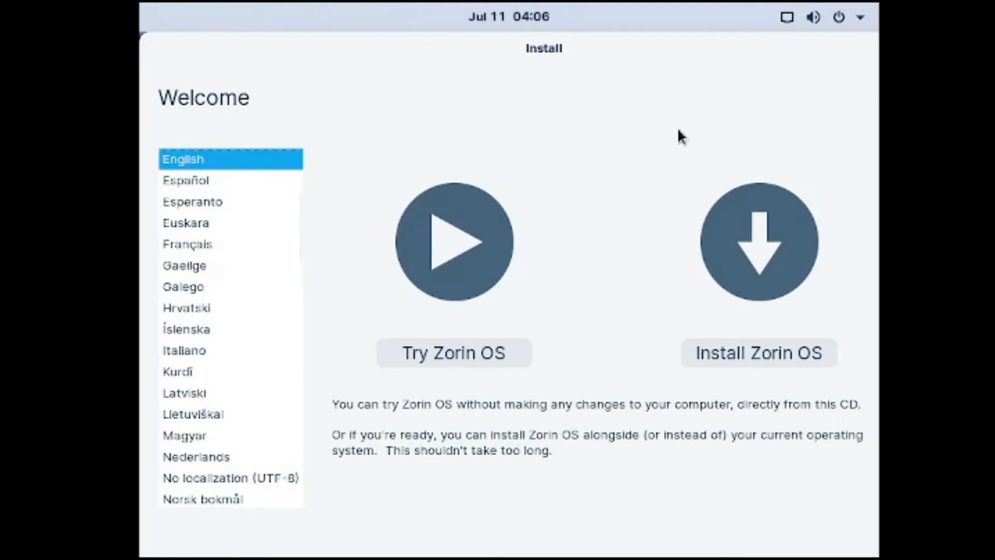
mouse_move(603, 147)
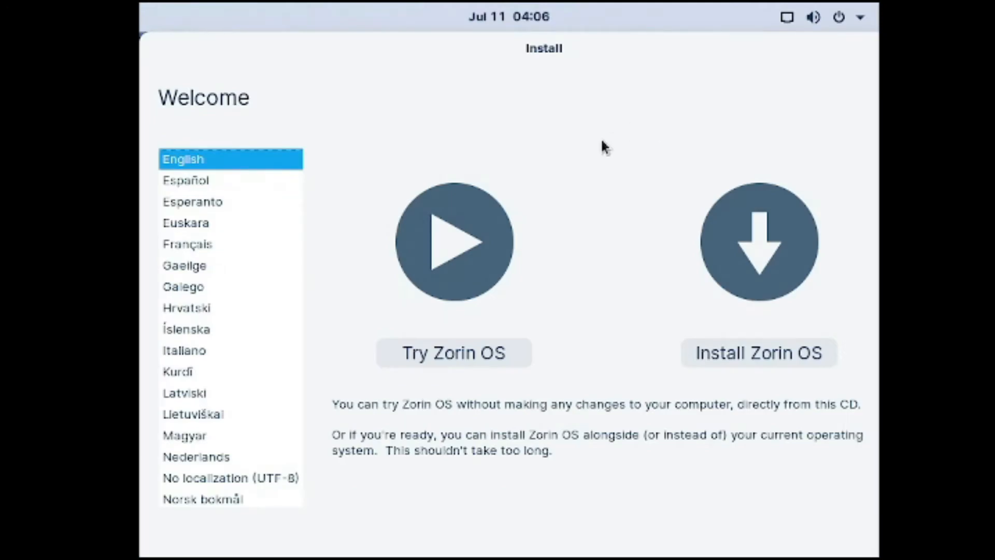
mouse_move(454, 359)
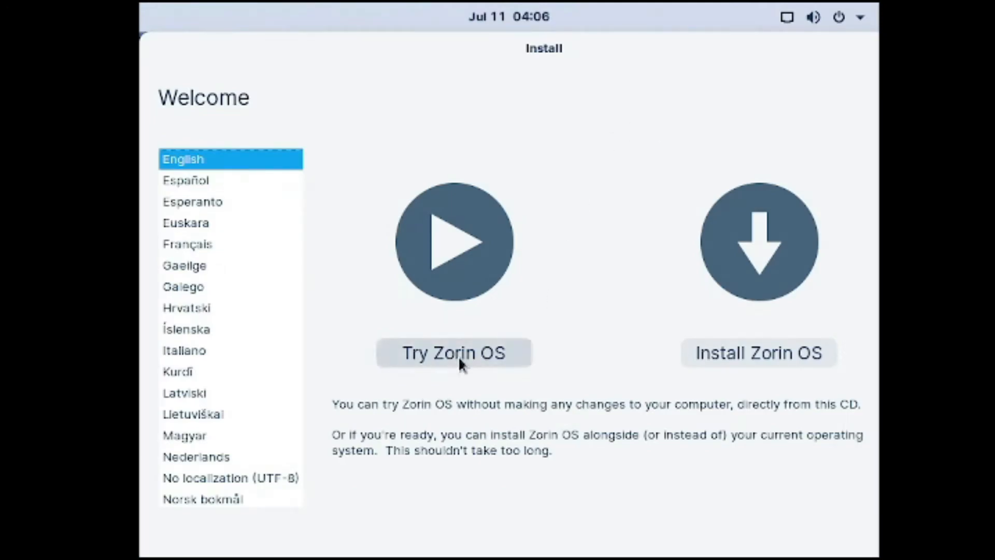
mouse_move(758, 358)
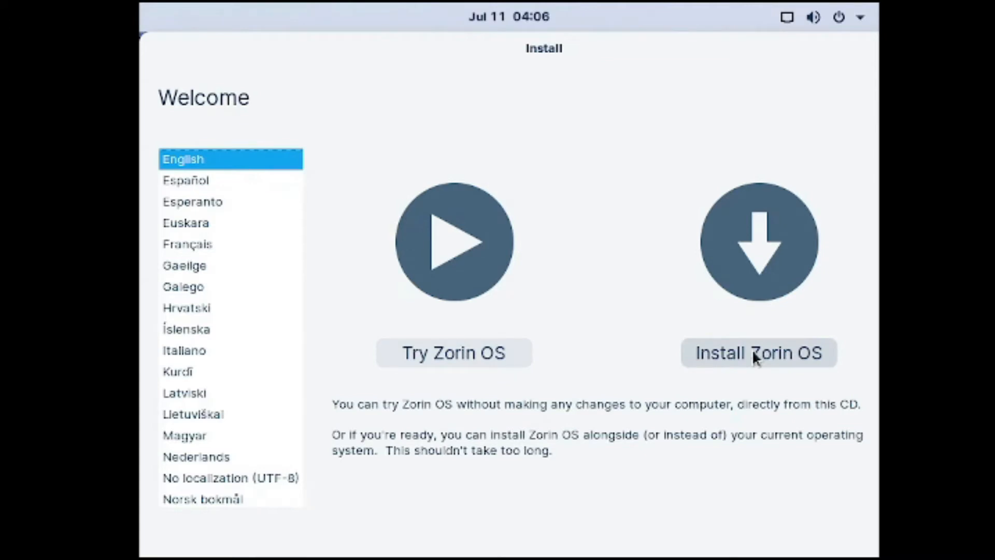
- Choose Install Zorin OS and accept the English (US) keyboard layout
left_click(759, 352)
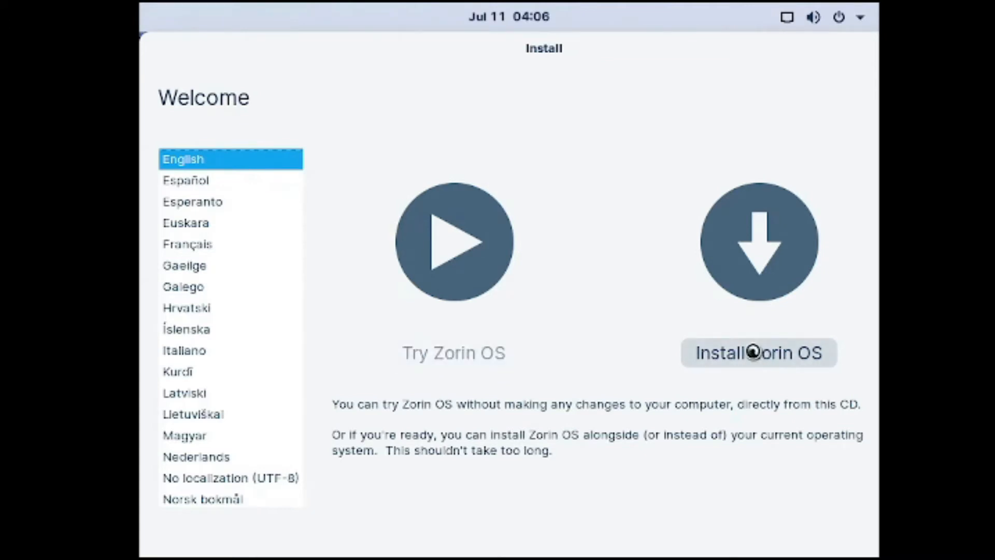
left_click(757, 353)
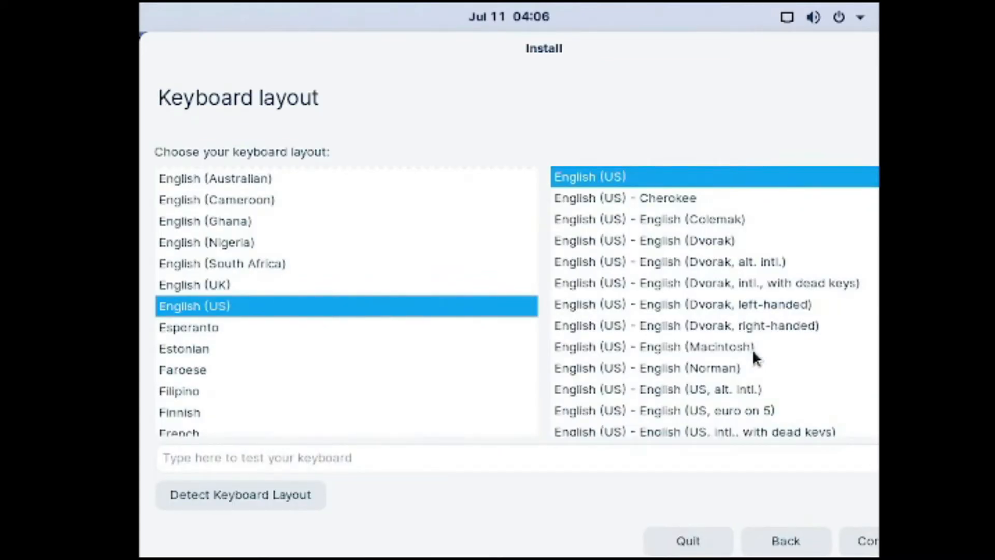
mouse_move(756, 488)
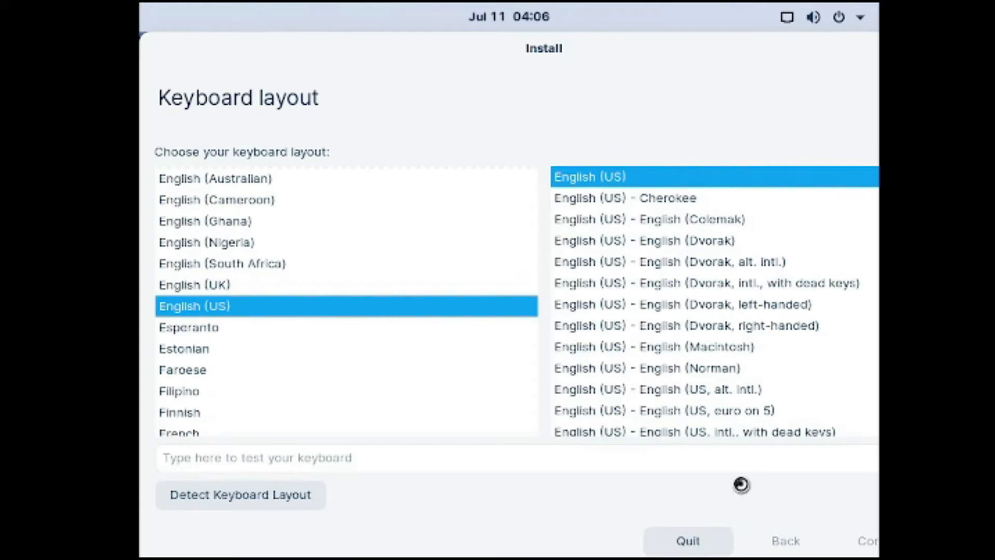
left_click(867, 541)
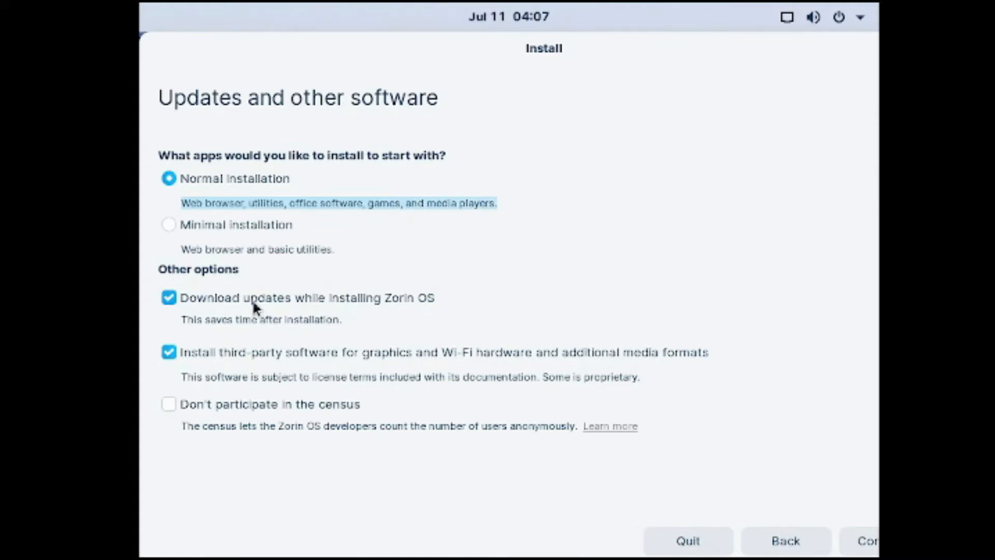
- Turn off update downloads and third-party software, opt out of the census, and continue
left_click(168, 297)
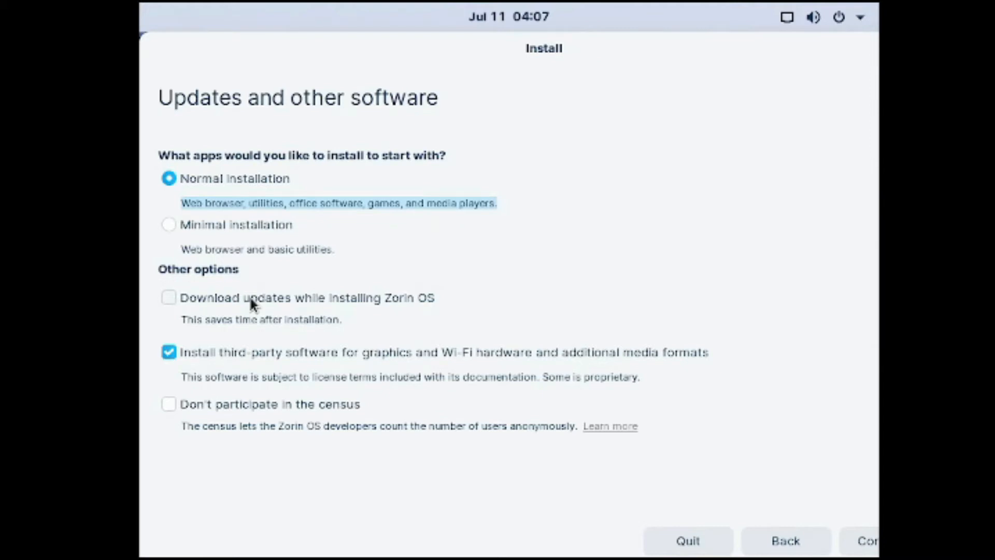
mouse_move(257, 358)
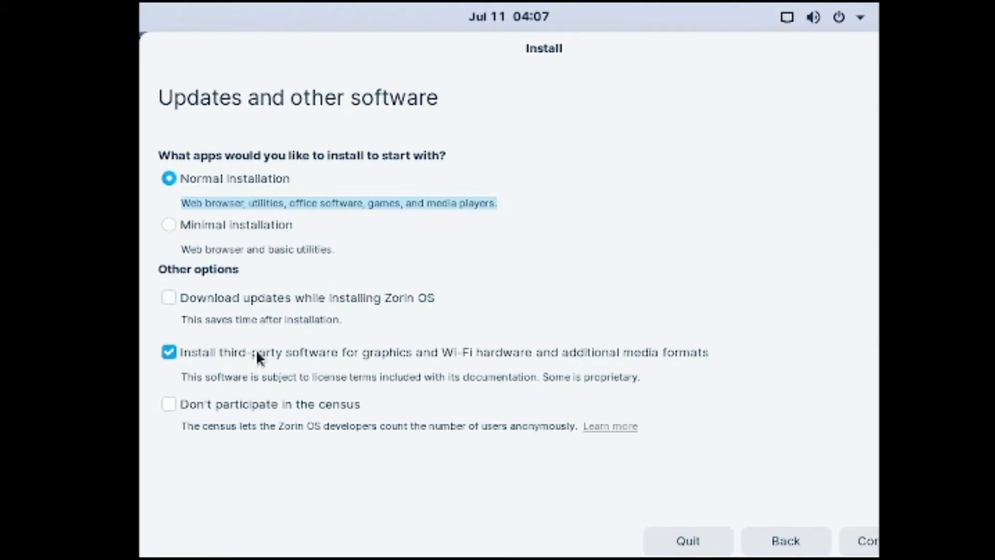
left_click(169, 352)
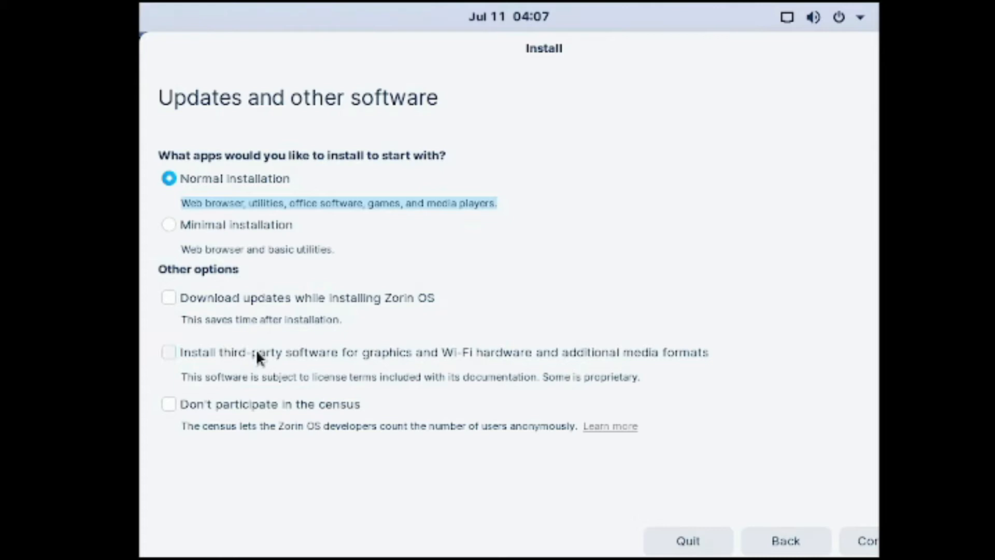
left_click(169, 403)
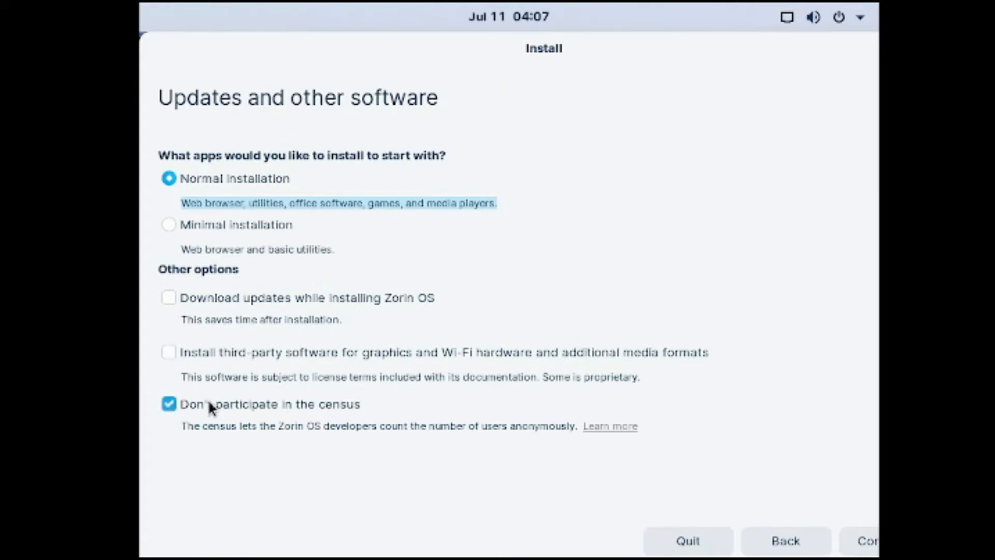
mouse_move(863, 541)
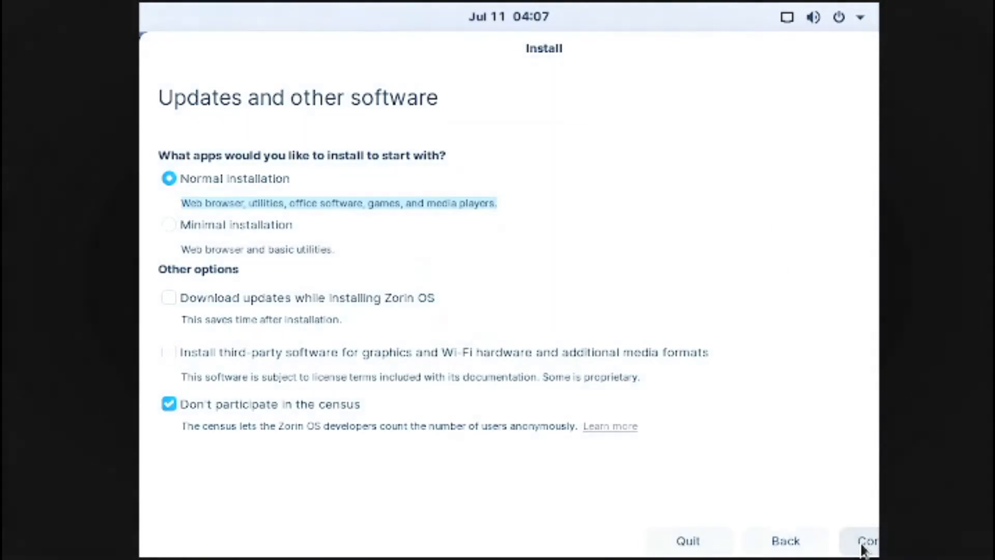
left_click(869, 541)
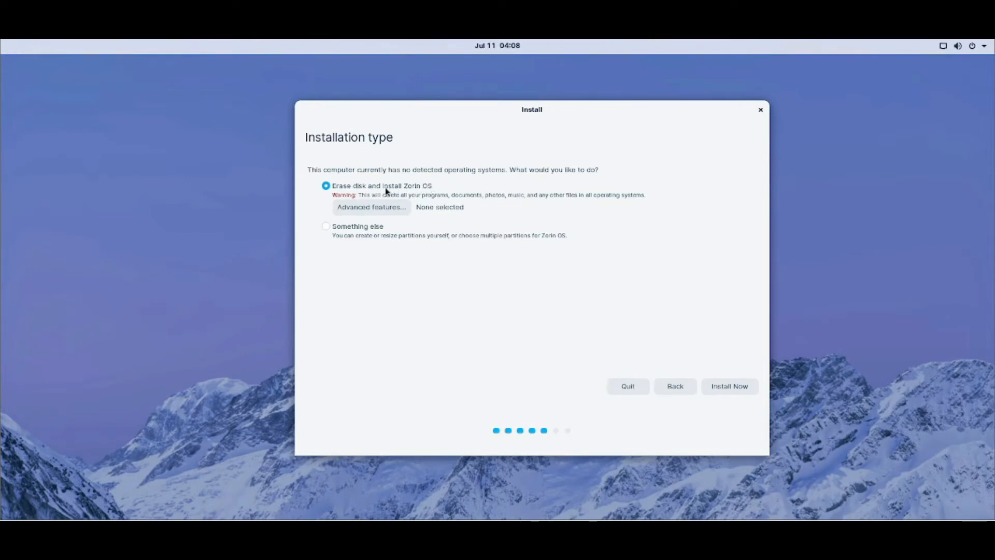
mouse_move(728, 386)
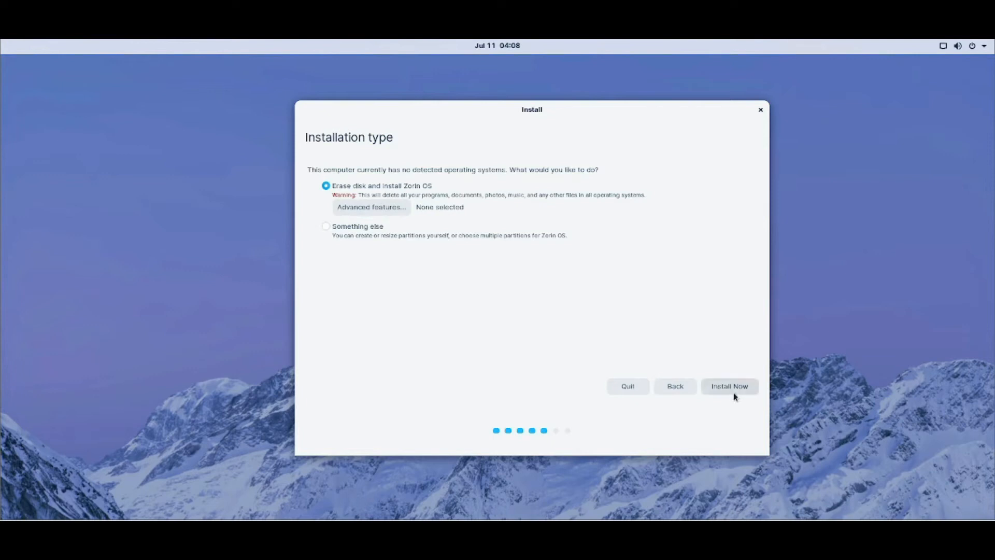
- Confirm erasing the whole disk and accept New York as the location
left_click(728, 386)
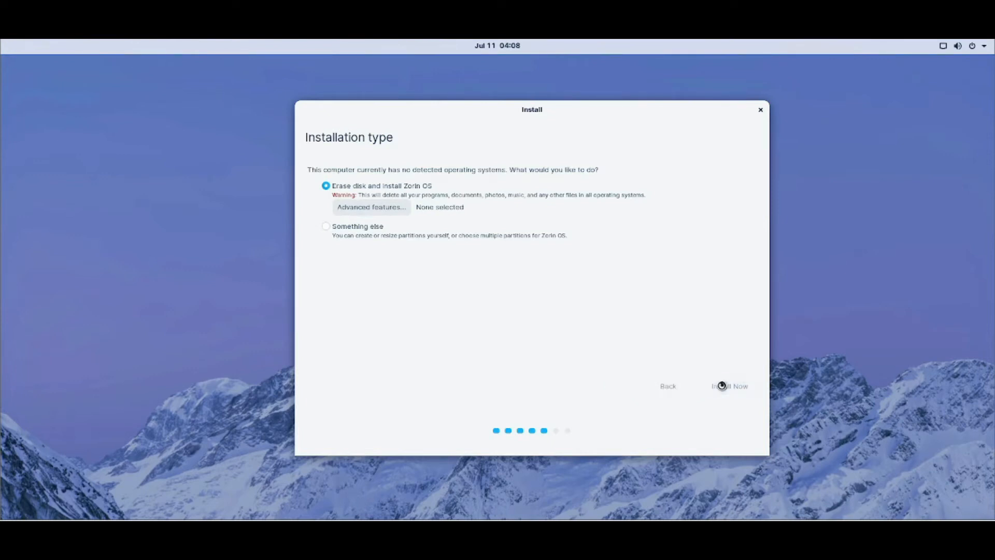
left_click(729, 386)
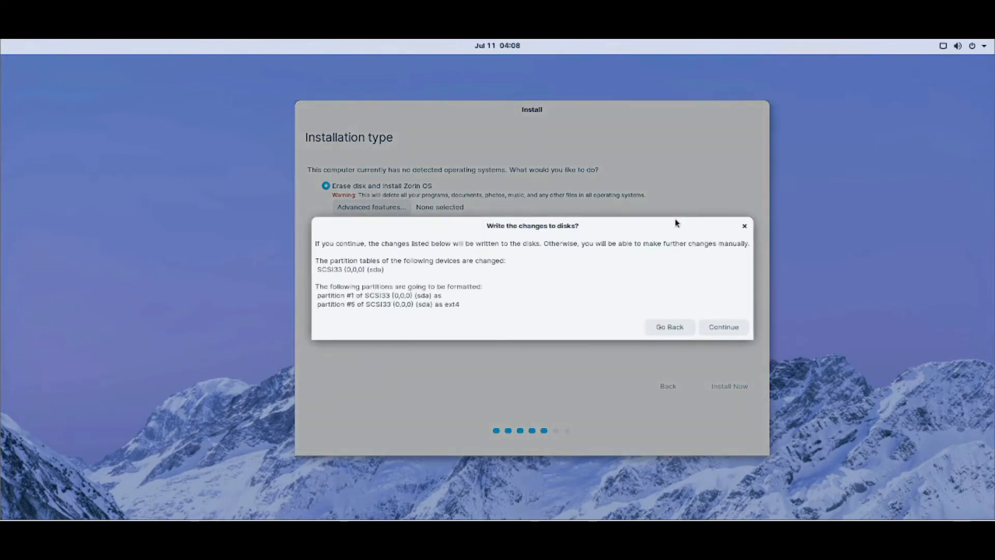
left_click(669, 326)
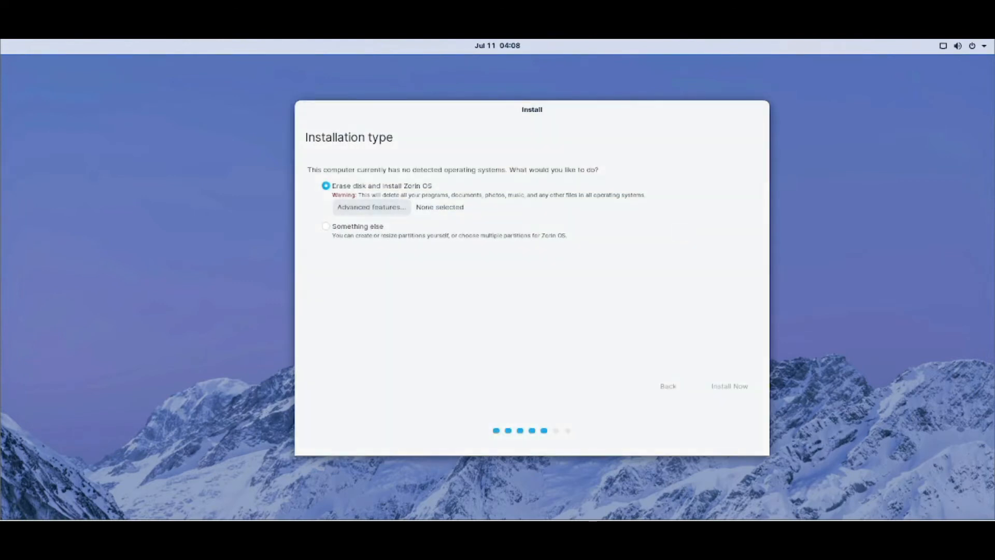
left_click(728, 386)
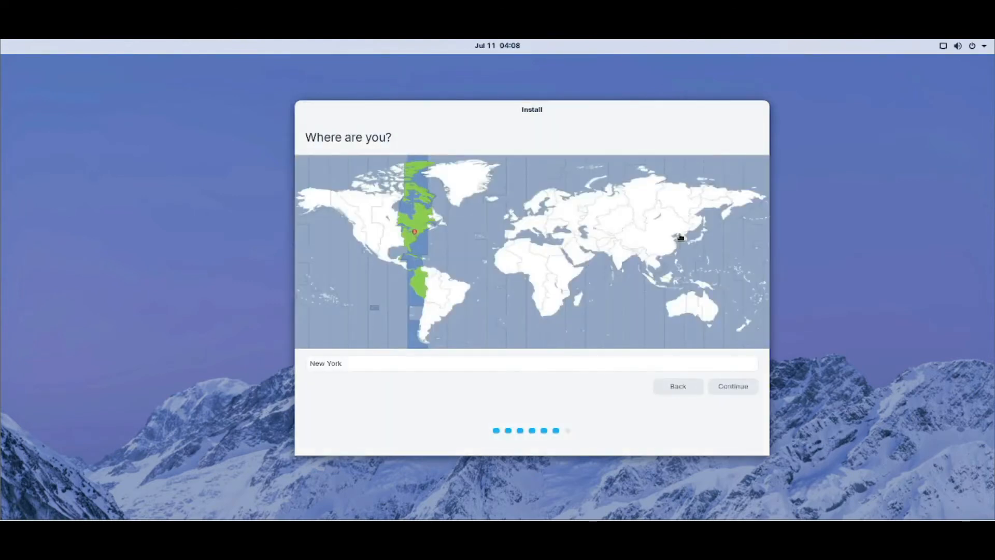
mouse_move(642, 386)
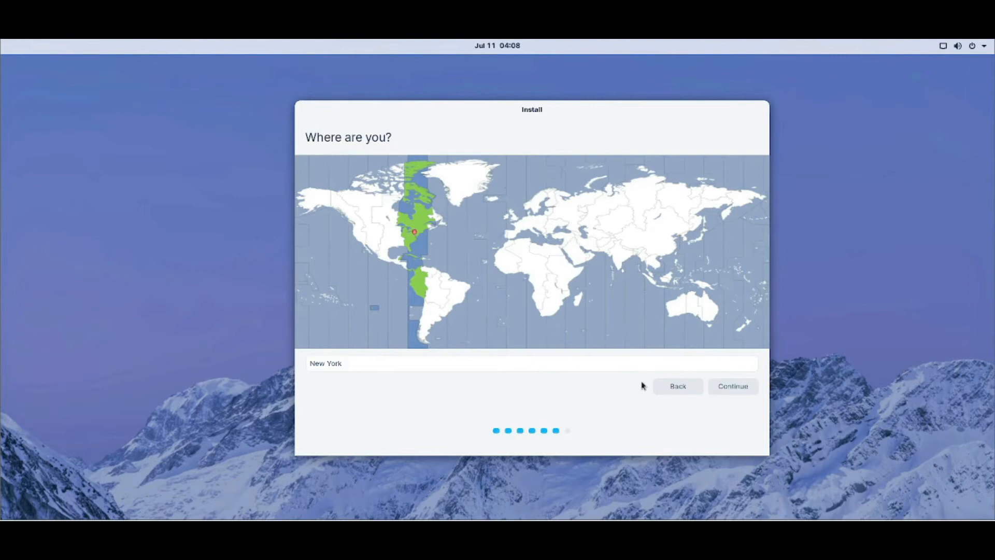
left_click(732, 386)
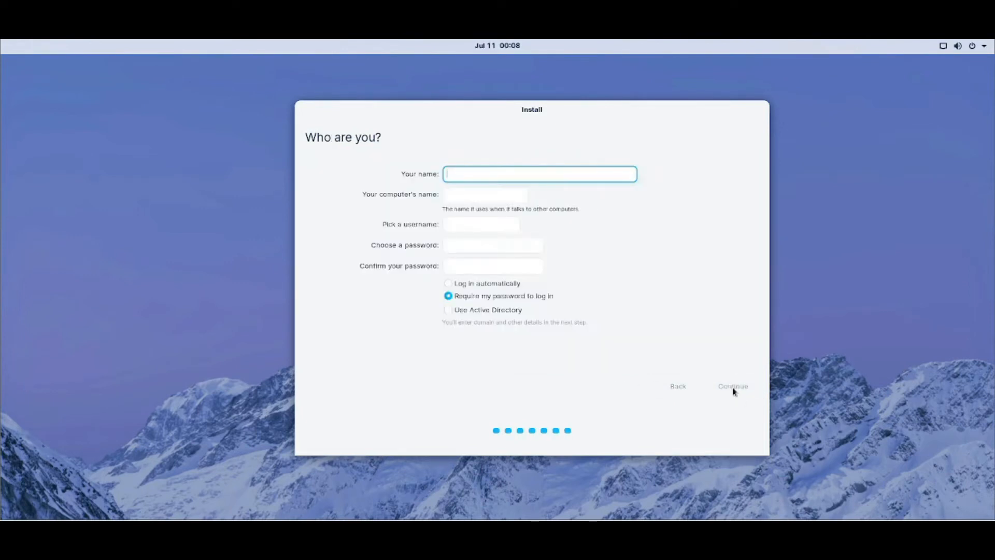
mouse_move(539, 174)
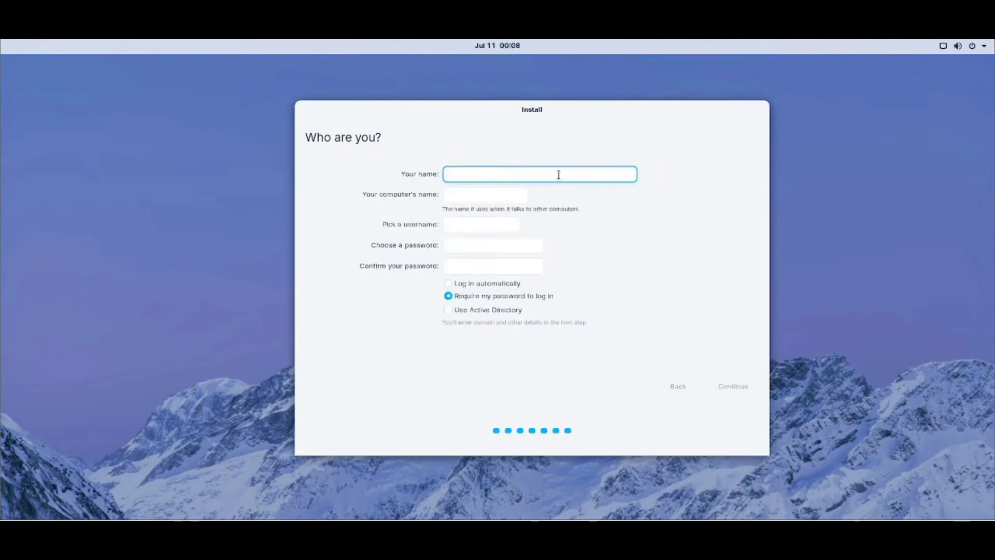
- Enter the name 'omni' with a password, choose automatic login, and submit the account
type("omni")
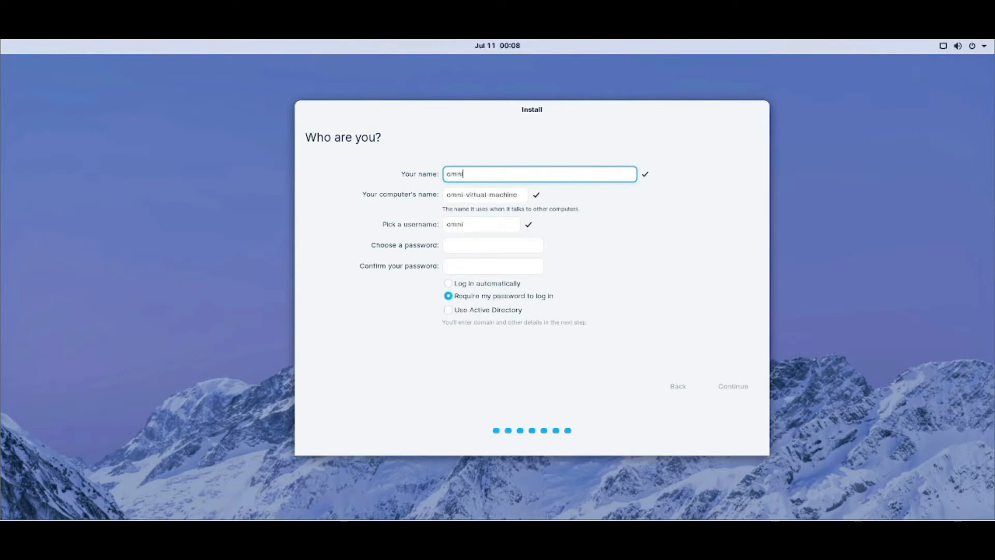
left_click(493, 244)
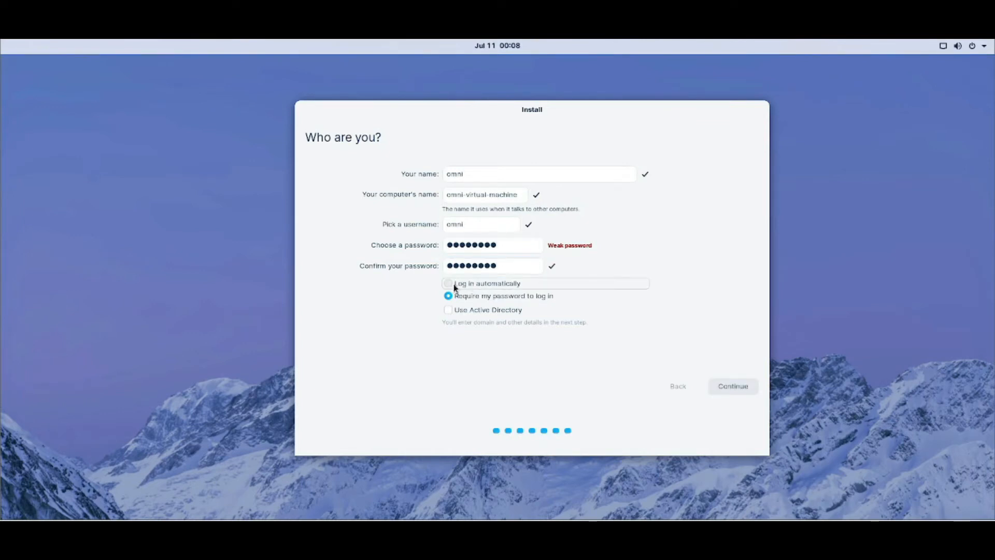
left_click(448, 282)
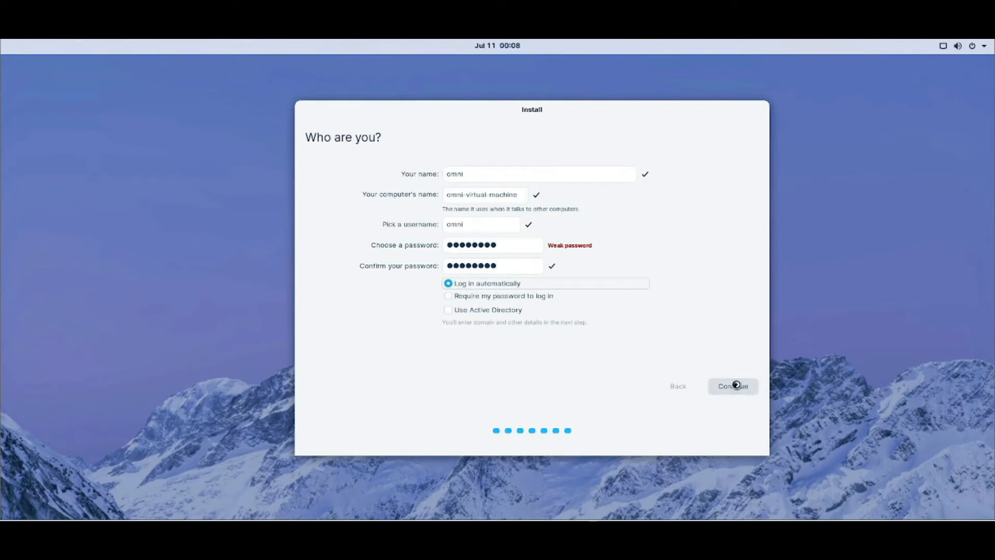
left_click(733, 385)
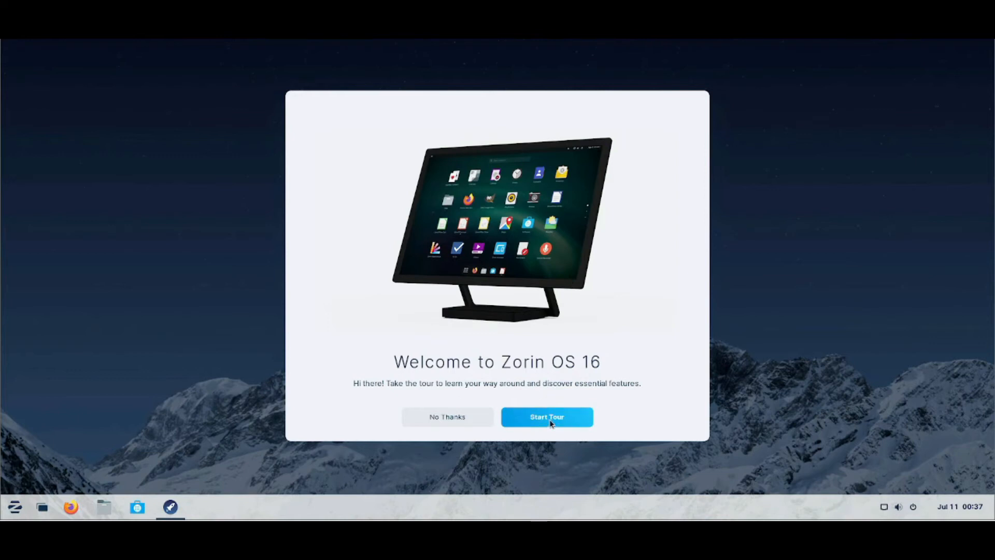
mouse_move(446, 416)
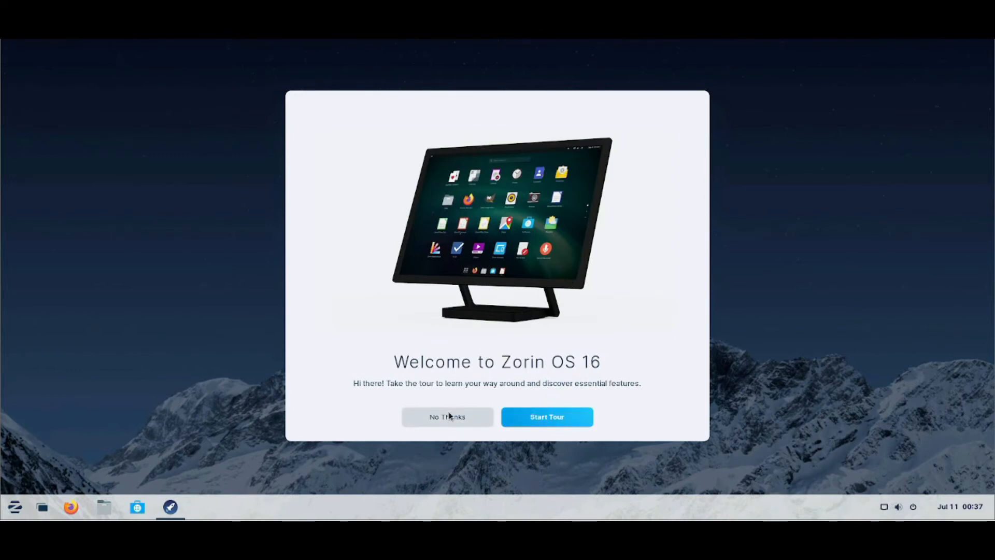
- Decline the welcome tour, briefly view the Software store, and bring up the applications menu
left_click(447, 416)
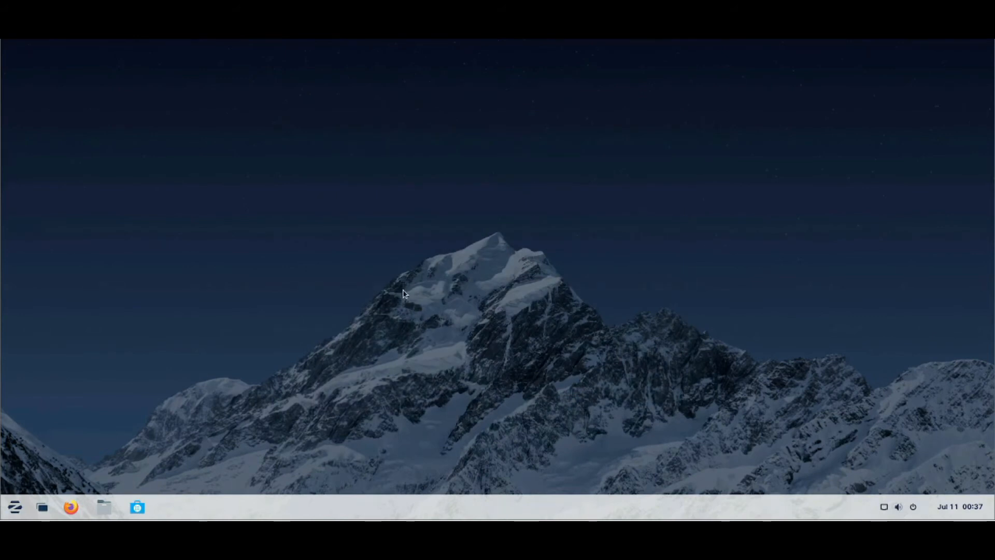
left_click(137, 507)
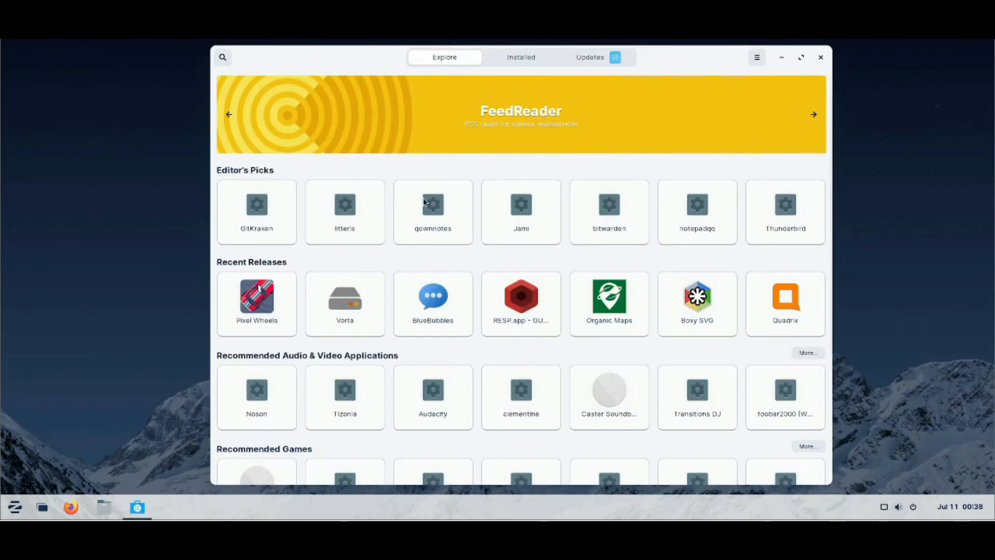
mouse_move(391, 259)
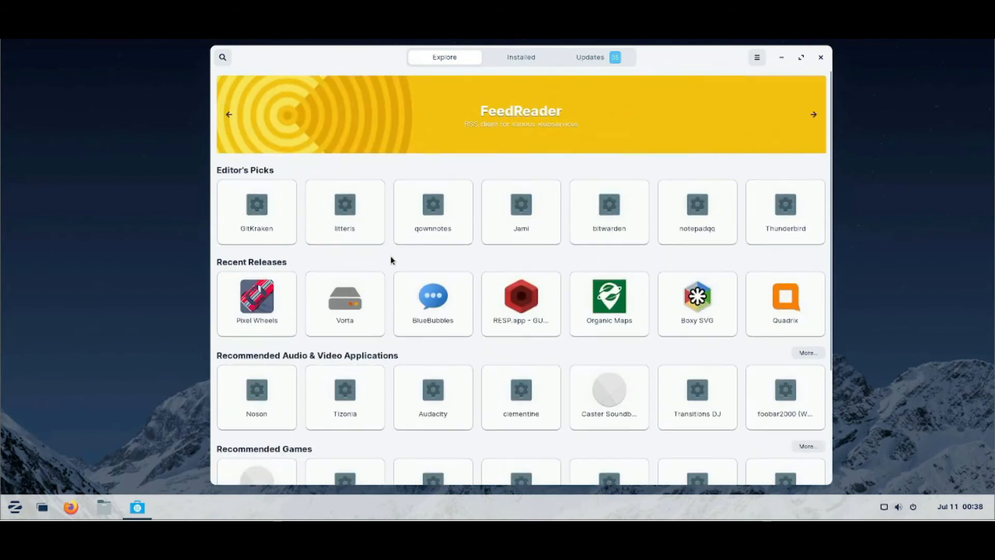
left_click(15, 507)
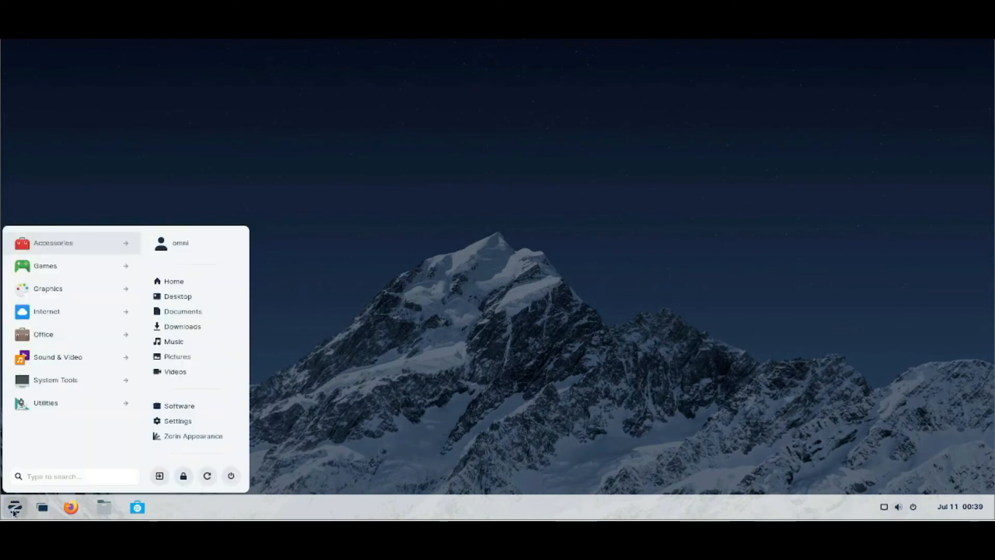
left_click(291, 322)
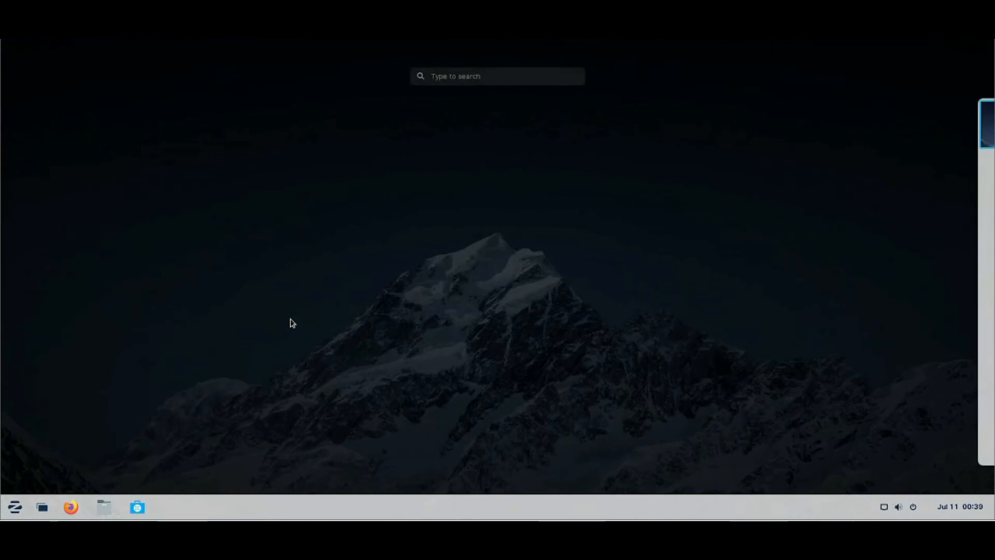
- Launch Terminal by searching 'term' in the applications menu
left_click(496, 76)
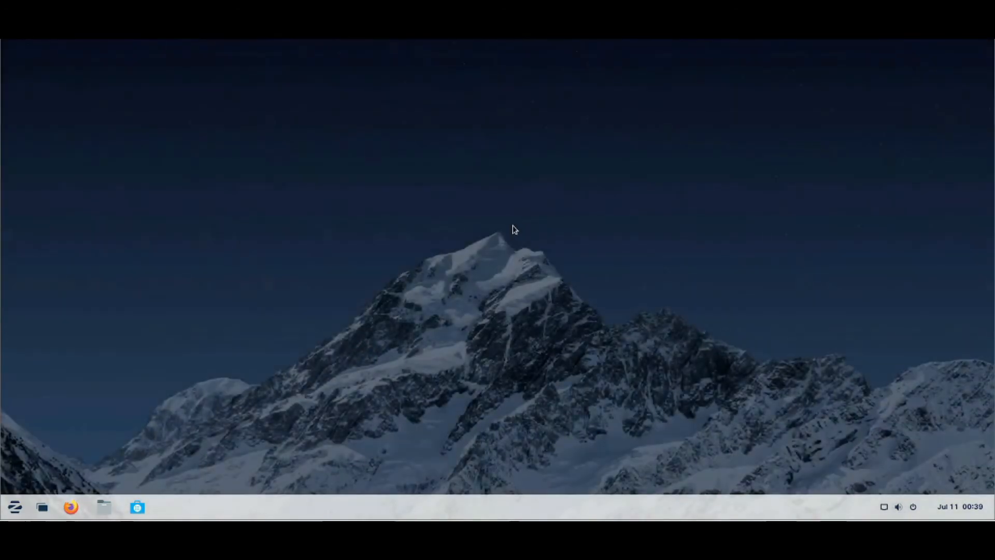
left_click(15, 507)
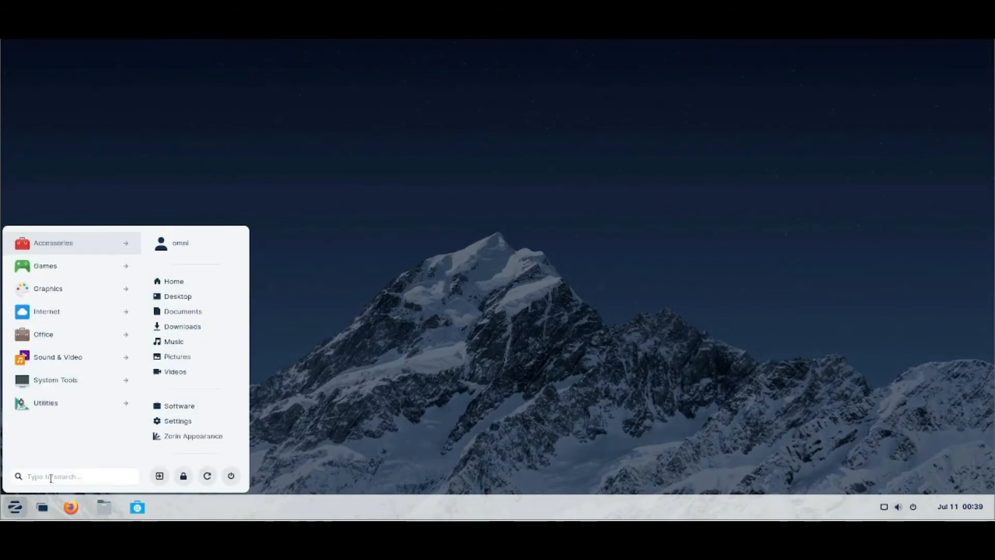
type("terminal")
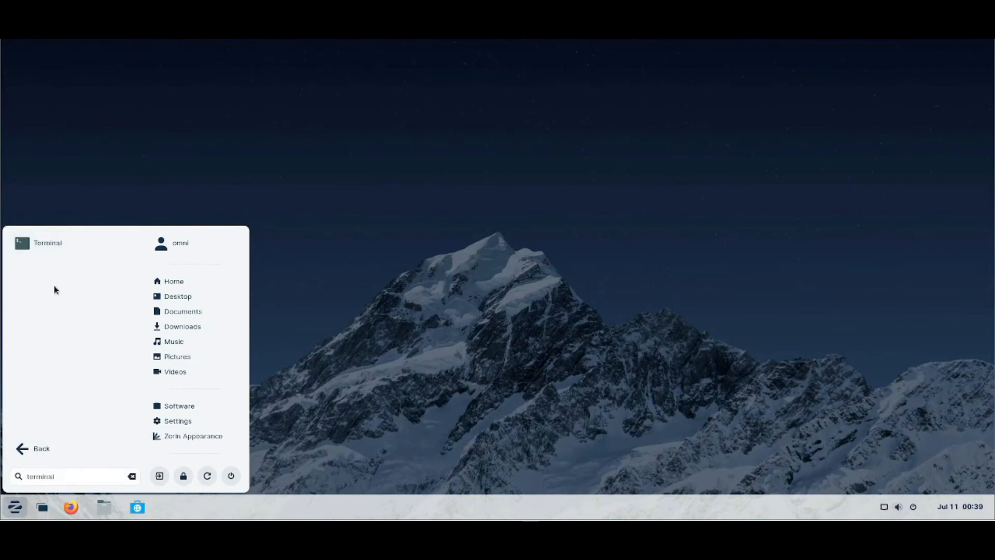
left_click(46, 243)
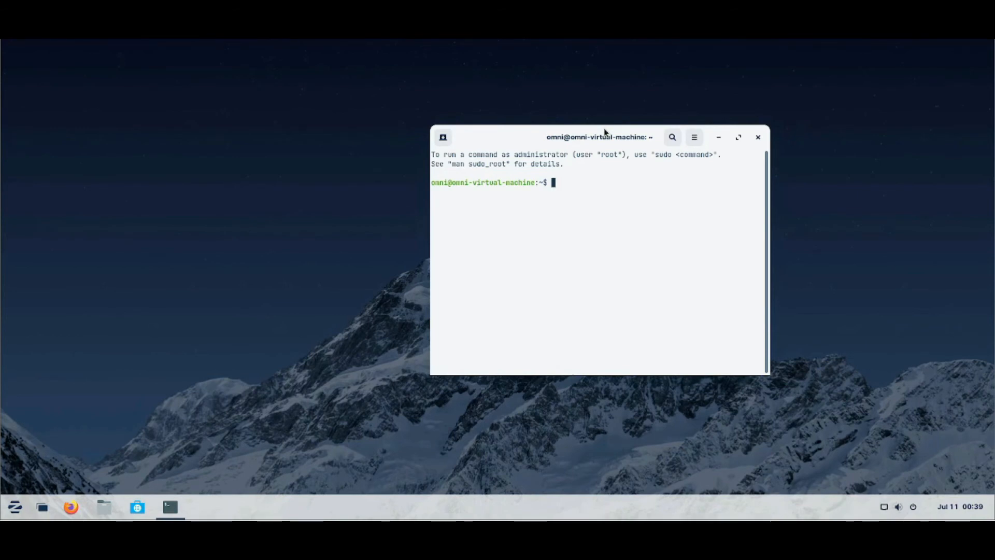
- Run 'sudo apt-get update' with the administrator password, then return to the applications menu
type("sudo")
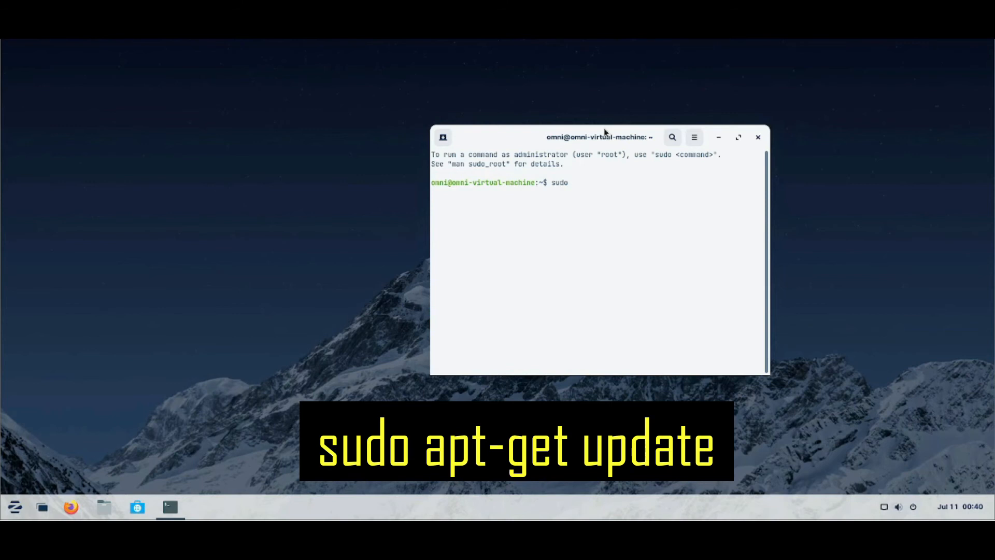
type("apt-")
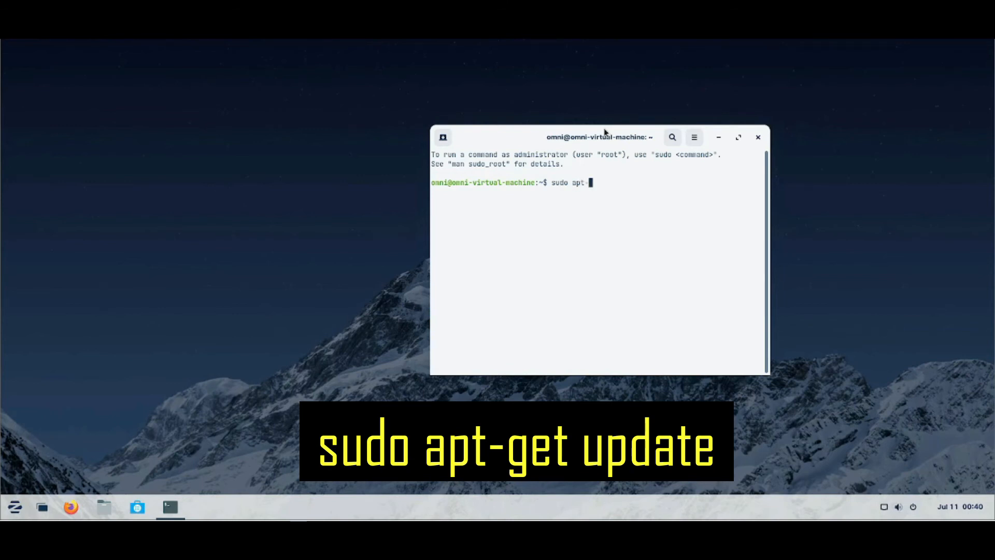
type("get")
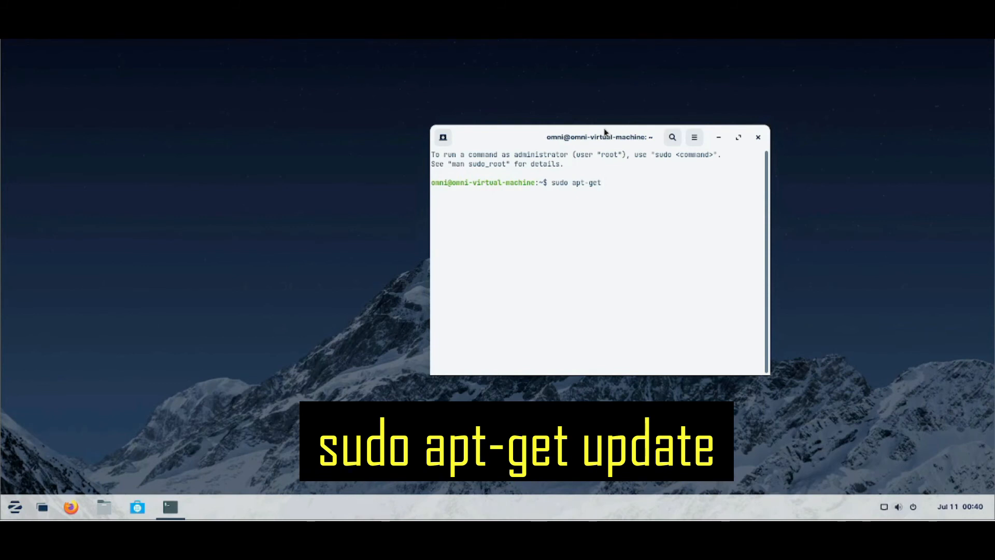
type("update")
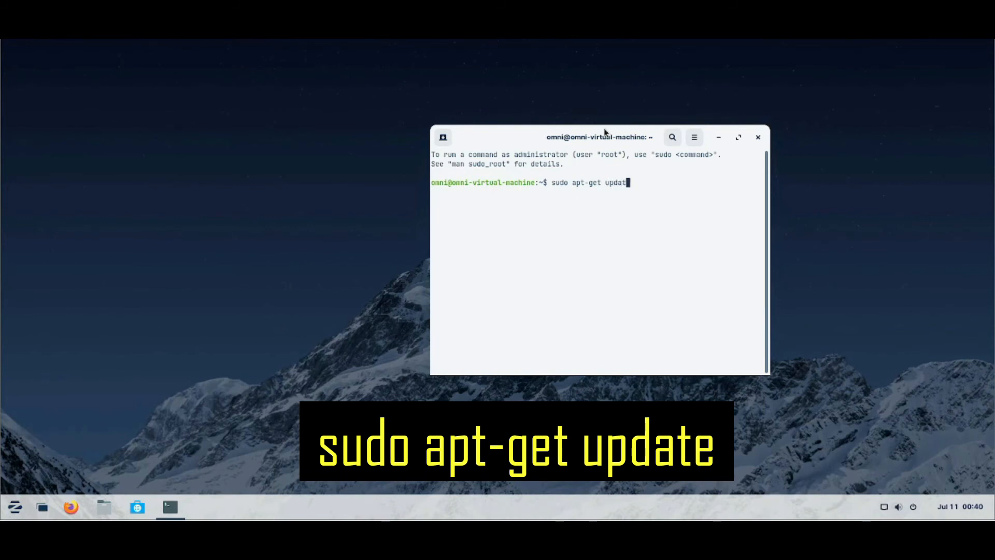
key("Return")
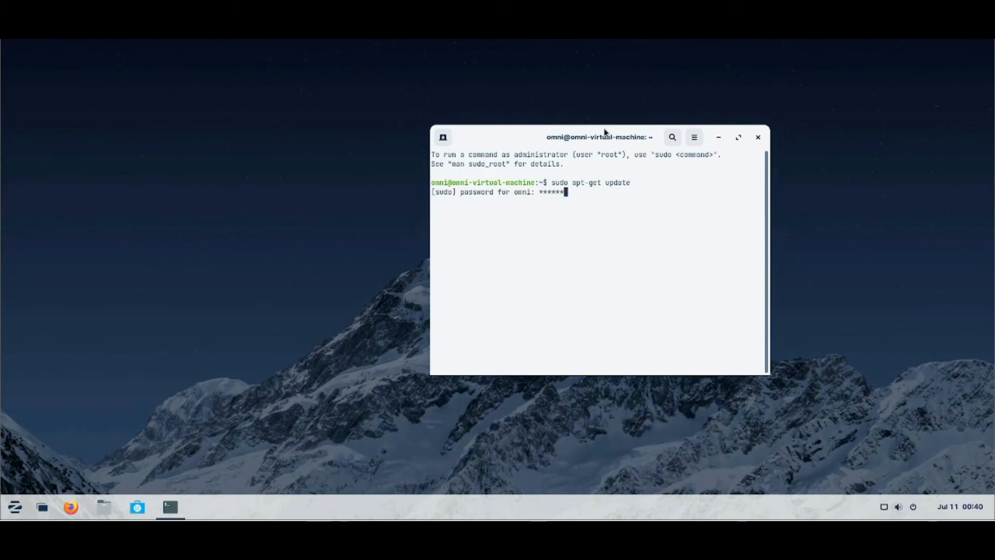
key("Return")
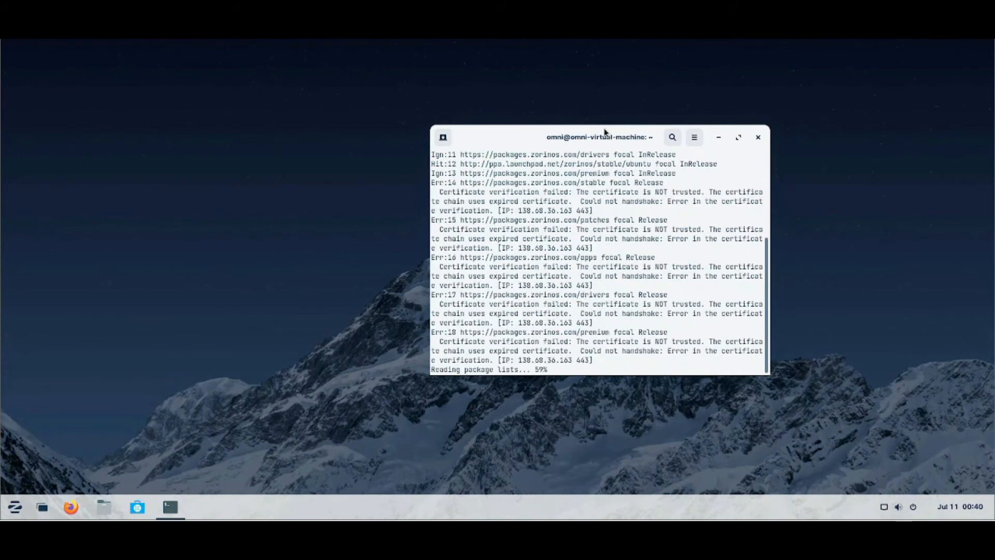
left_click(13, 507)
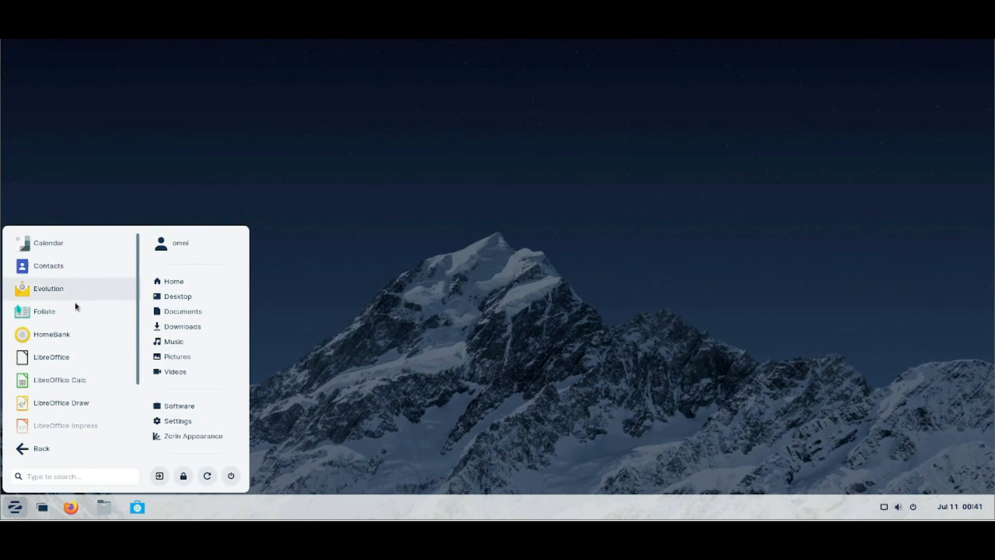
- Launch LibreOffice Writer from the Office category of the Zorin menu
scroll("down", 3)
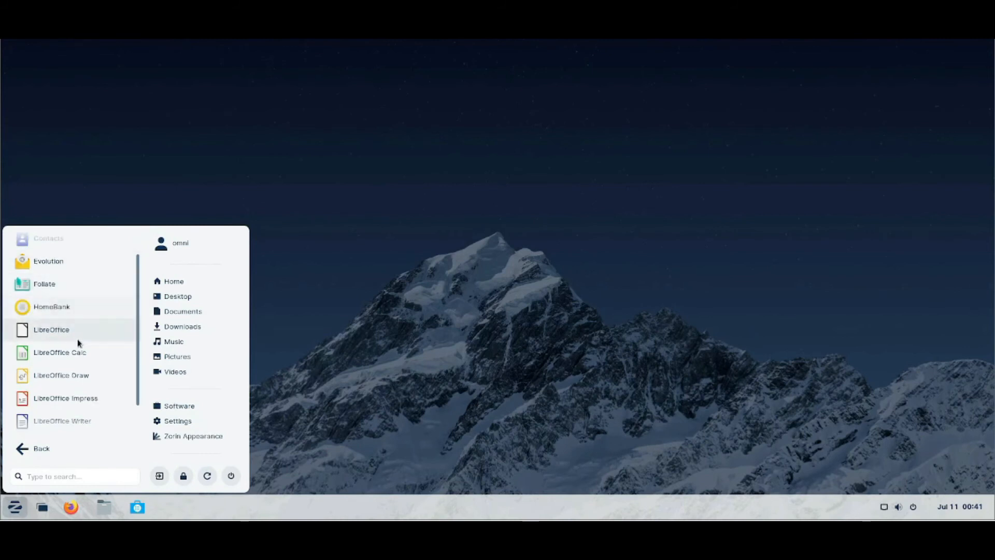
mouse_move(52, 330)
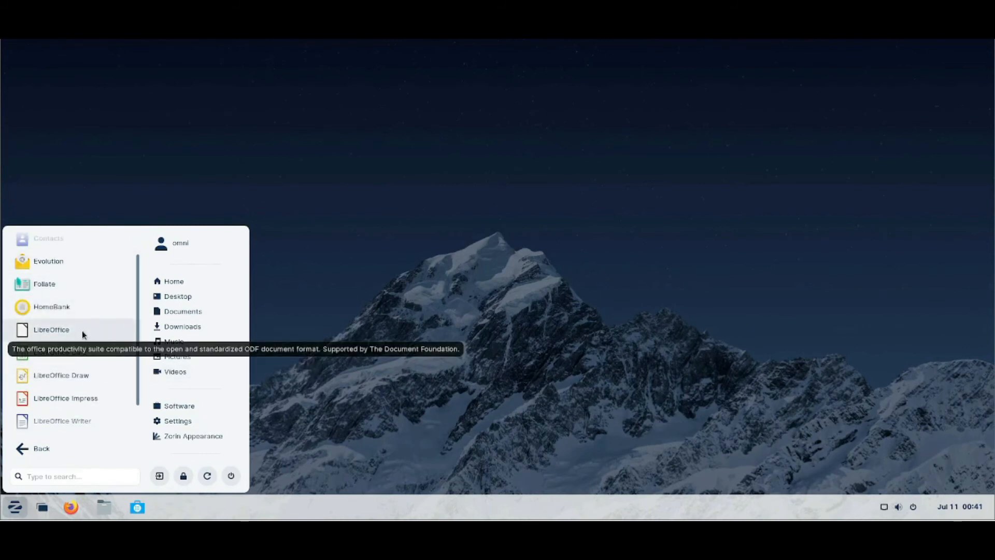
mouse_move(66, 398)
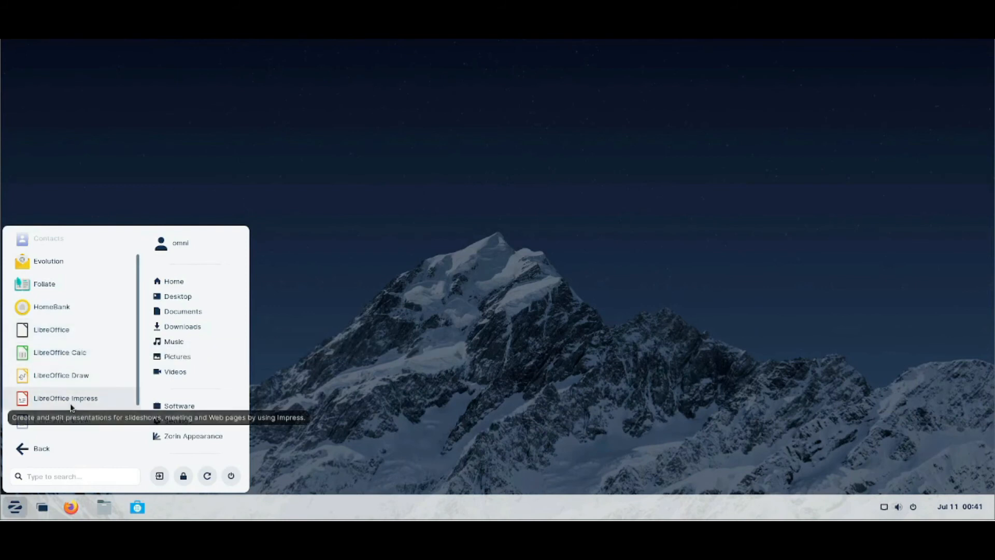
mouse_move(60, 352)
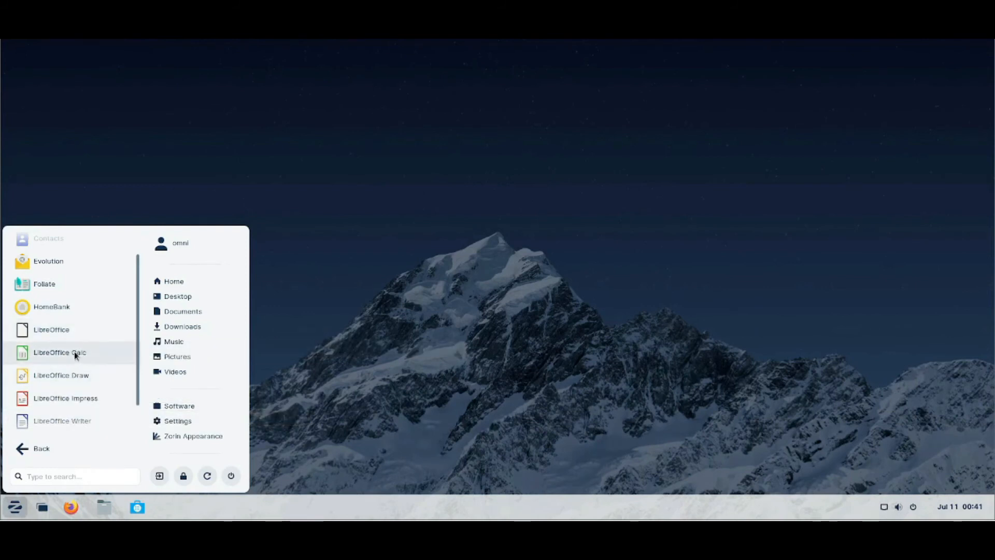
scroll("down", 3)
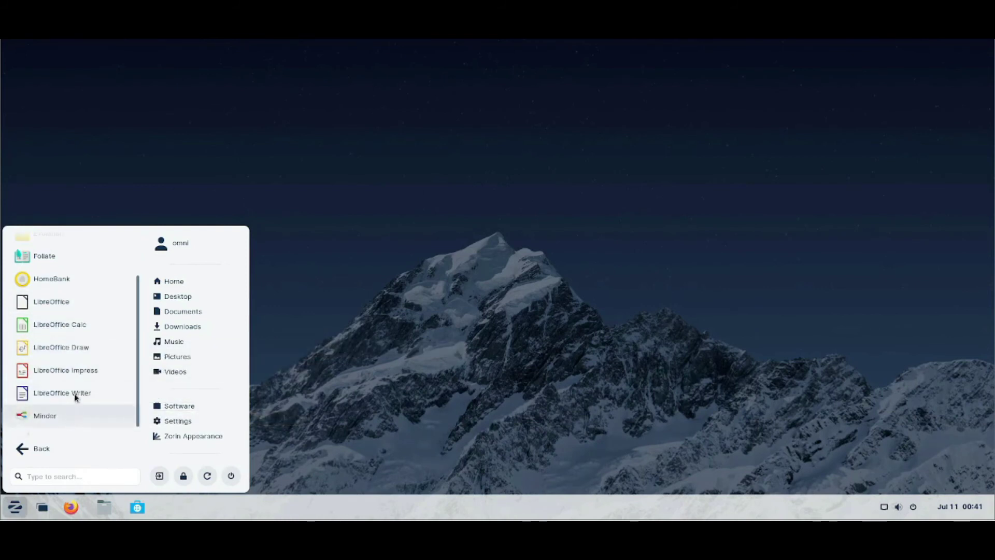
left_click(488, 242)
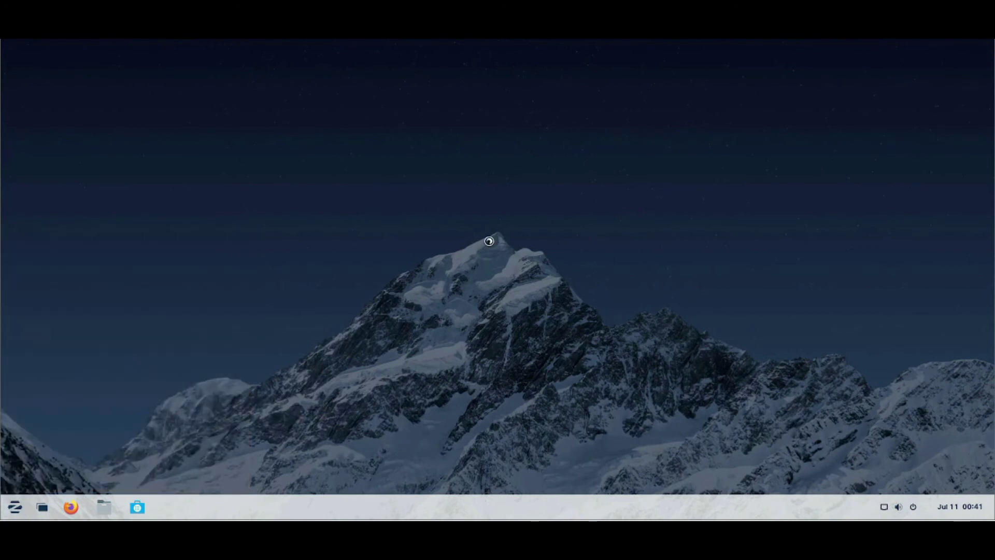
mouse_move(576, 195)
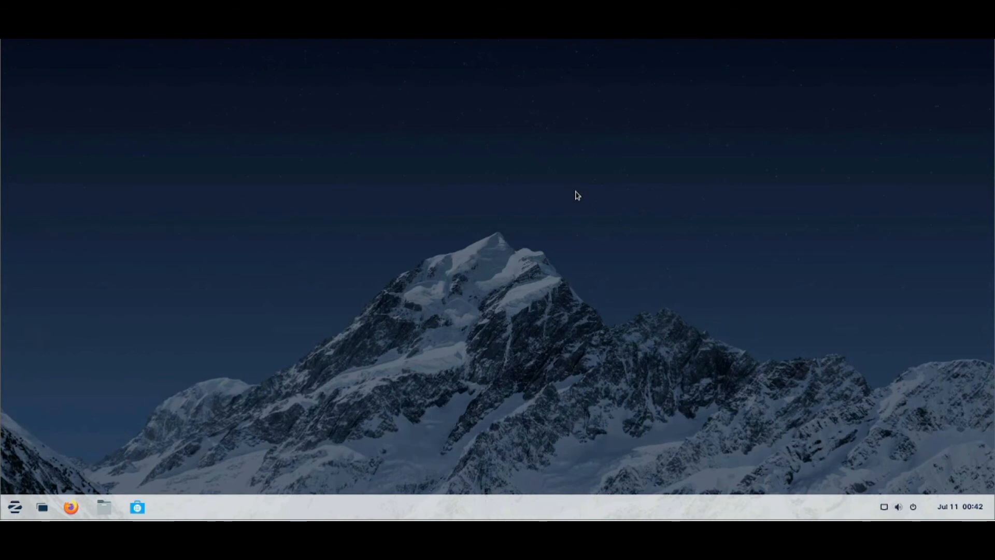
- Write 'Omni tech' at the top of the page and style it as Heading 1
left_click(170, 507)
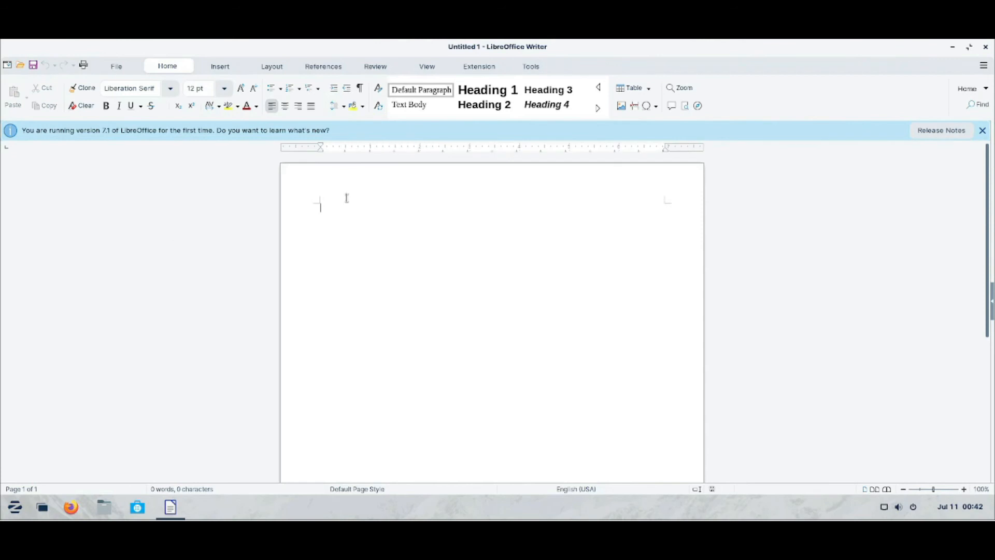
type("o")
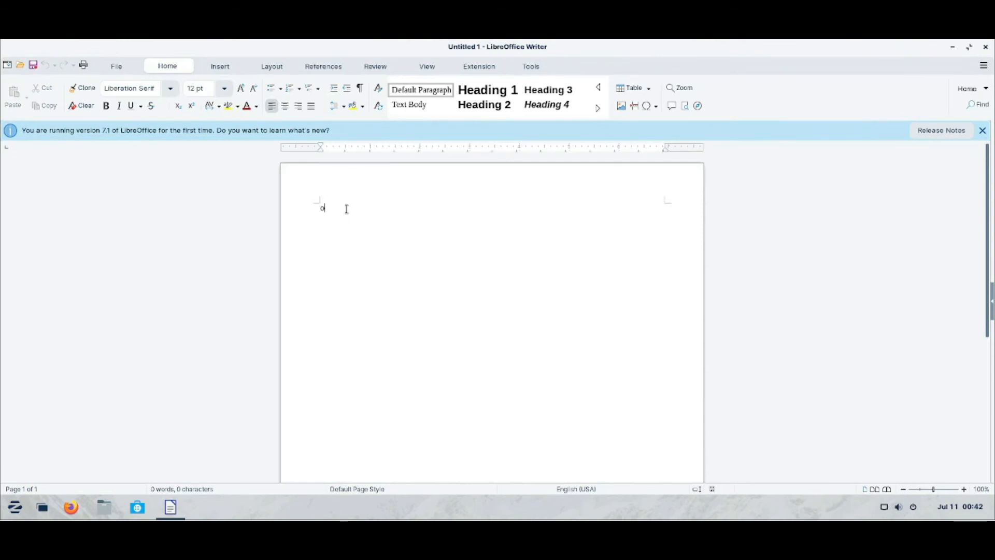
type("Omni tech")
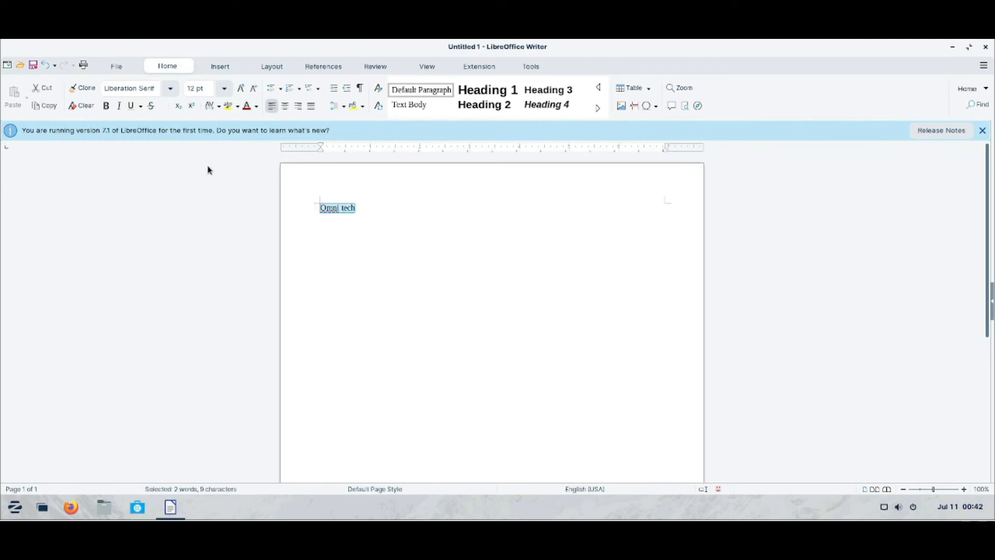
left_click(486, 89)
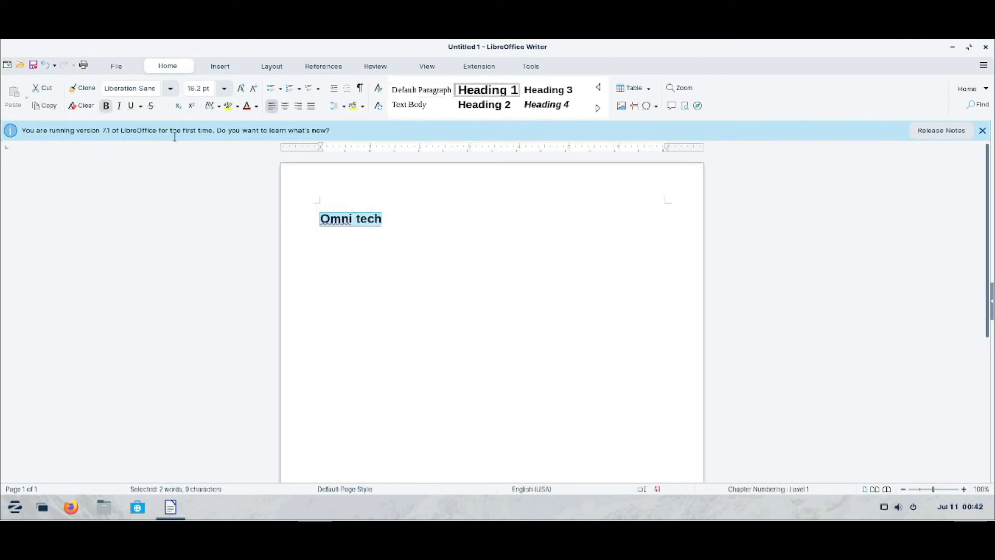
- Change the heading's font to Chandas from the font list
left_click(170, 88)
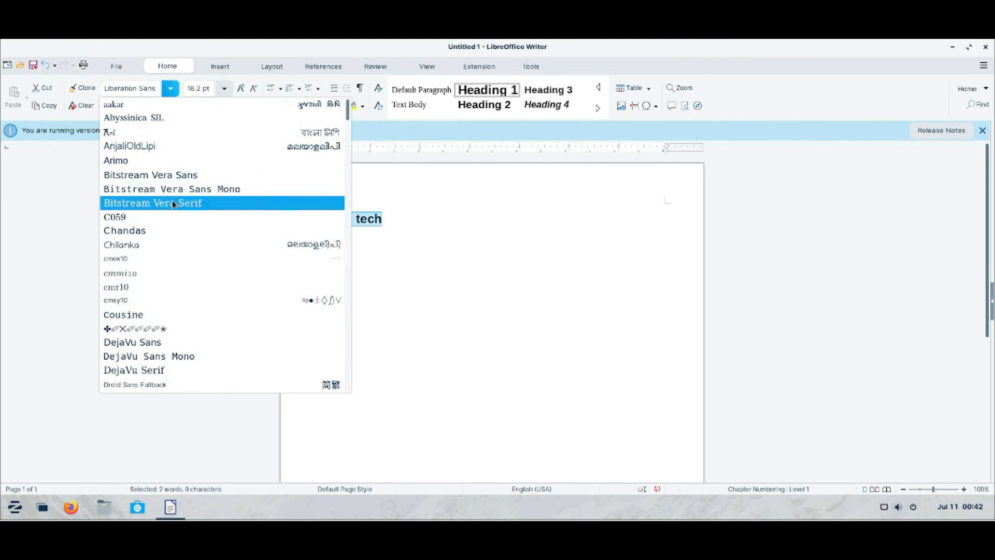
scroll("down", 3)
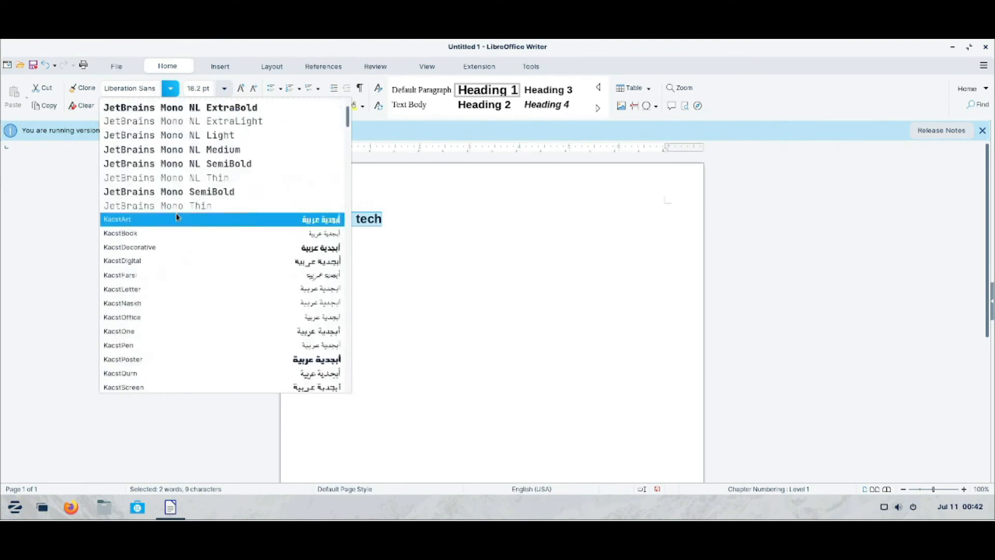
scroll("up", 3)
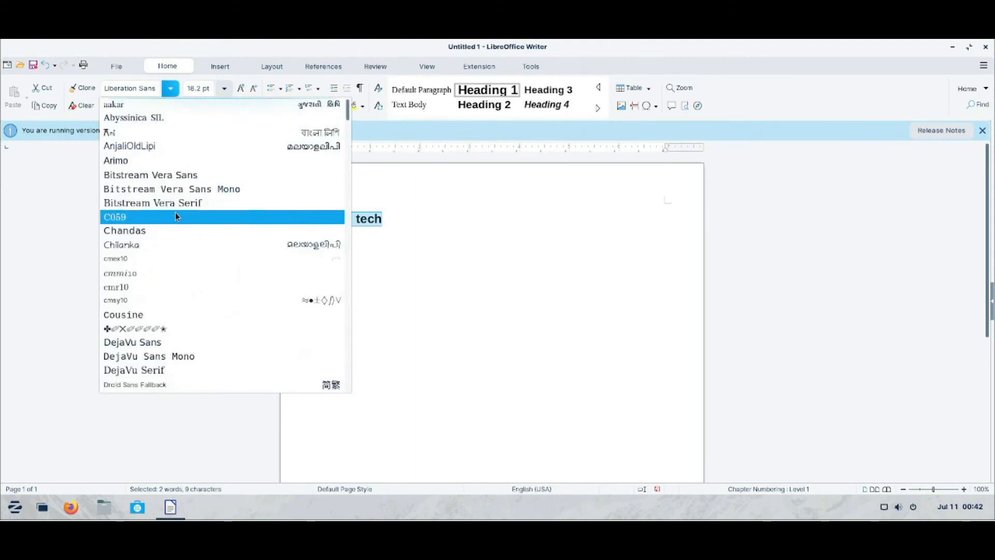
mouse_move(170, 118)
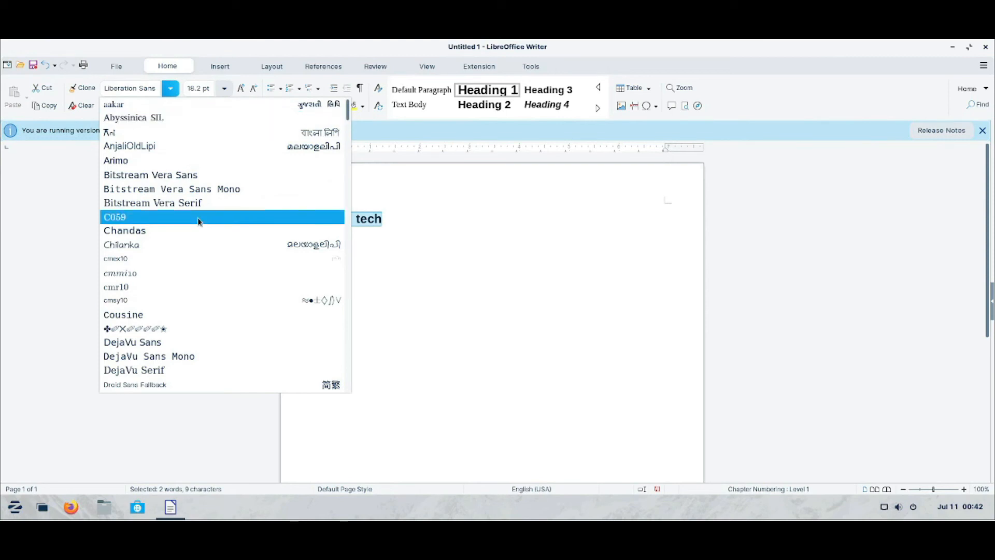
mouse_move(151, 230)
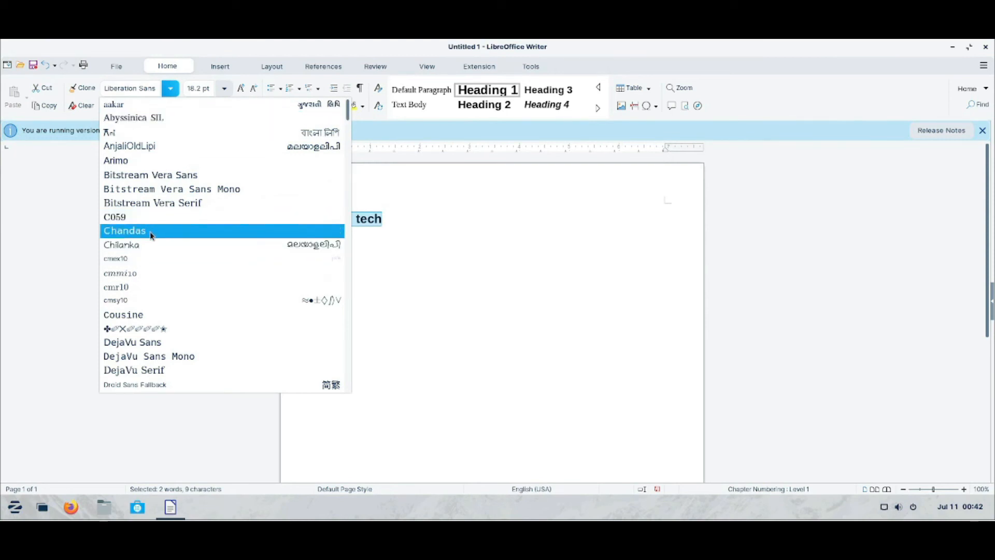
left_click(115, 160)
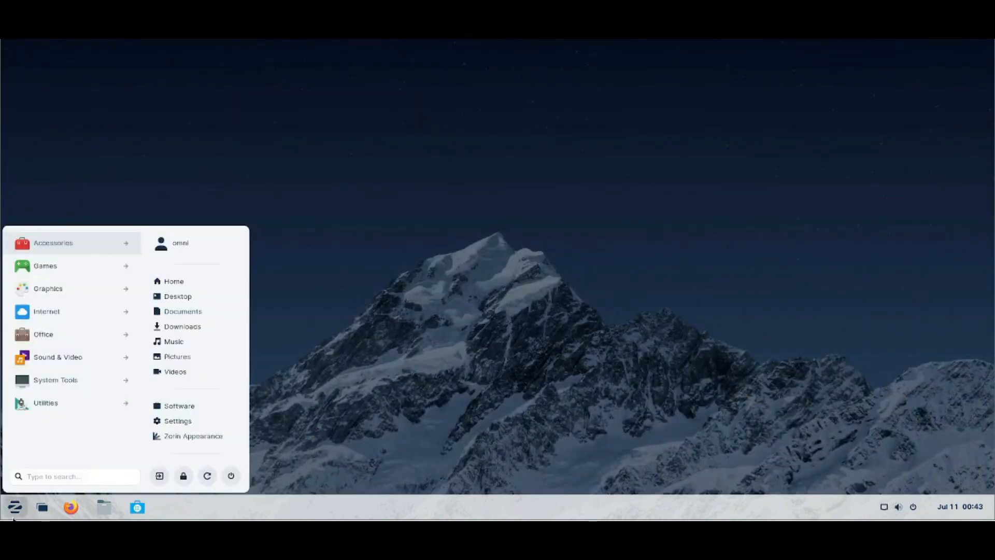
mouse_move(55, 379)
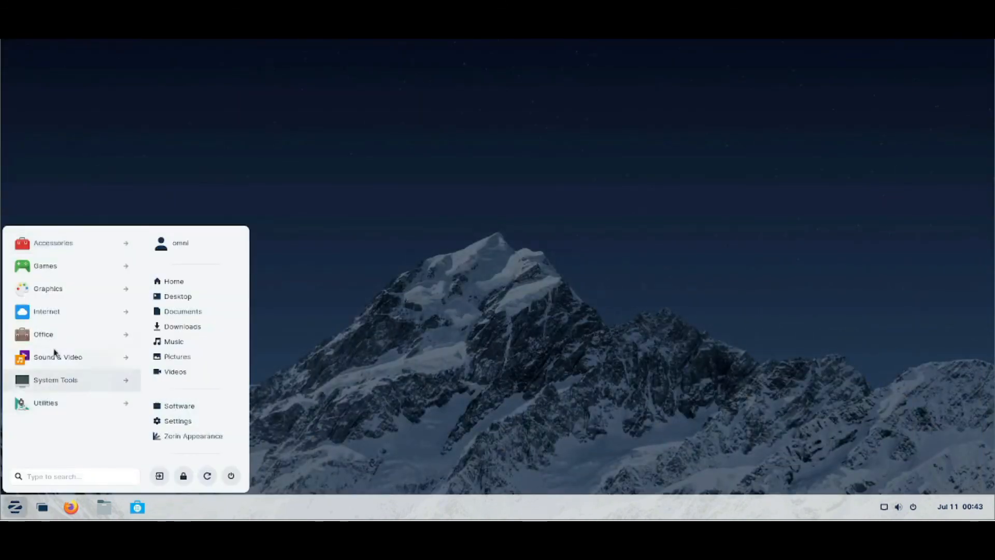
left_click(45, 265)
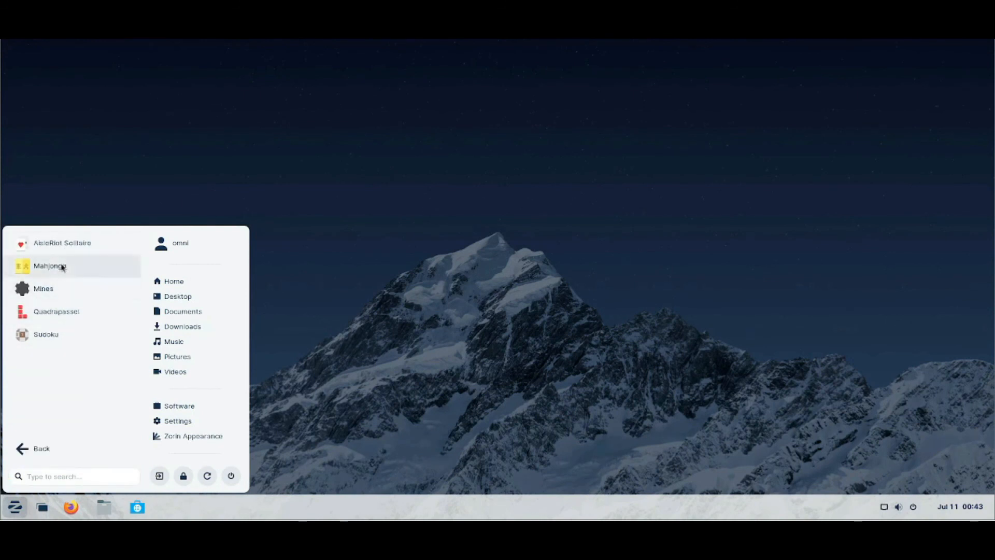
mouse_move(42, 447)
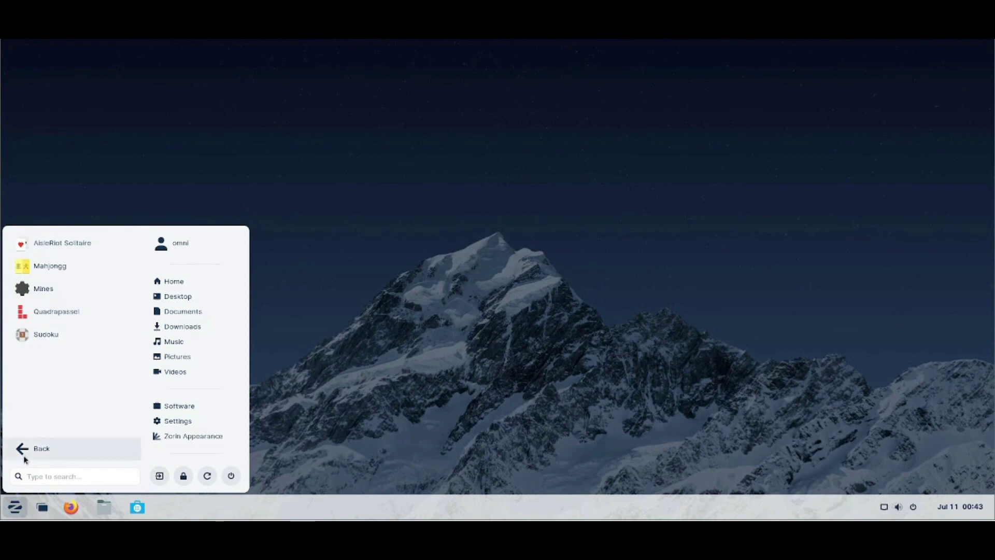
left_click(460, 266)
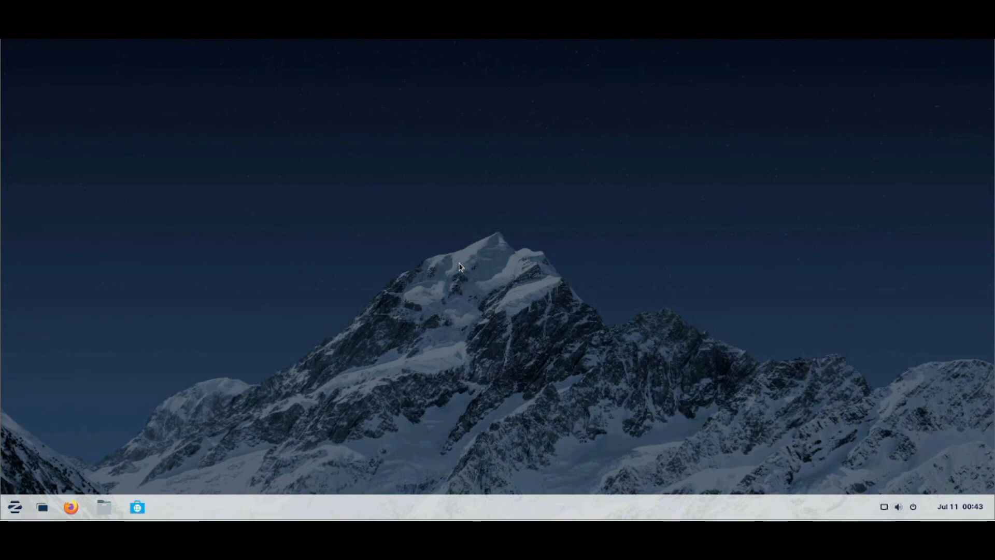
- Request Power Off from the system status menu, bringing up the 60-second shutdown confirmation
left_click(13, 507)
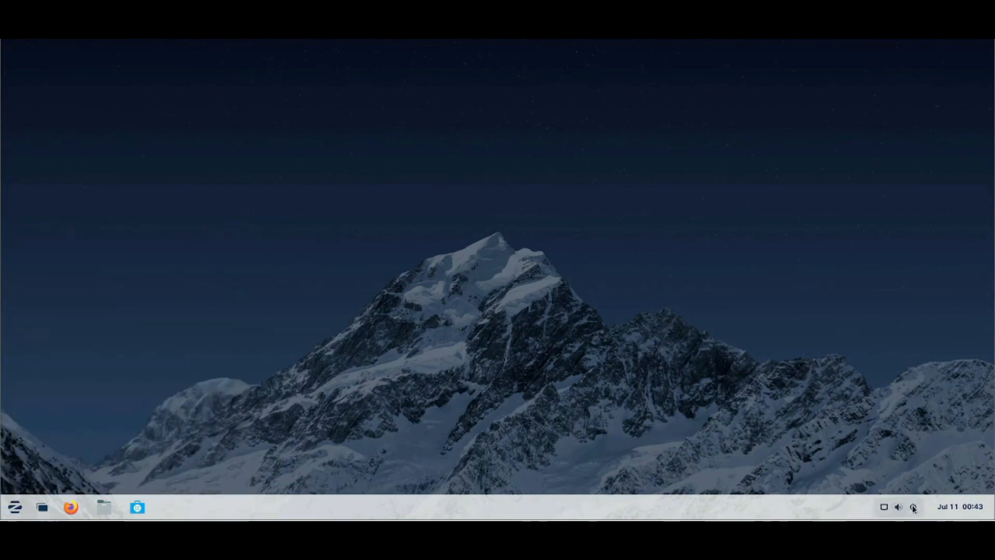
left_click(898, 506)
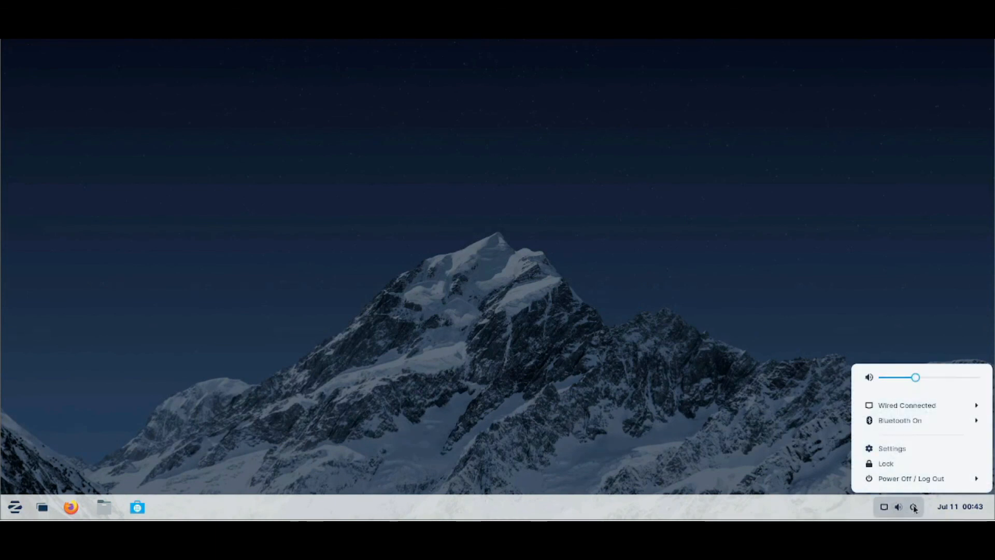
left_click(910, 477)
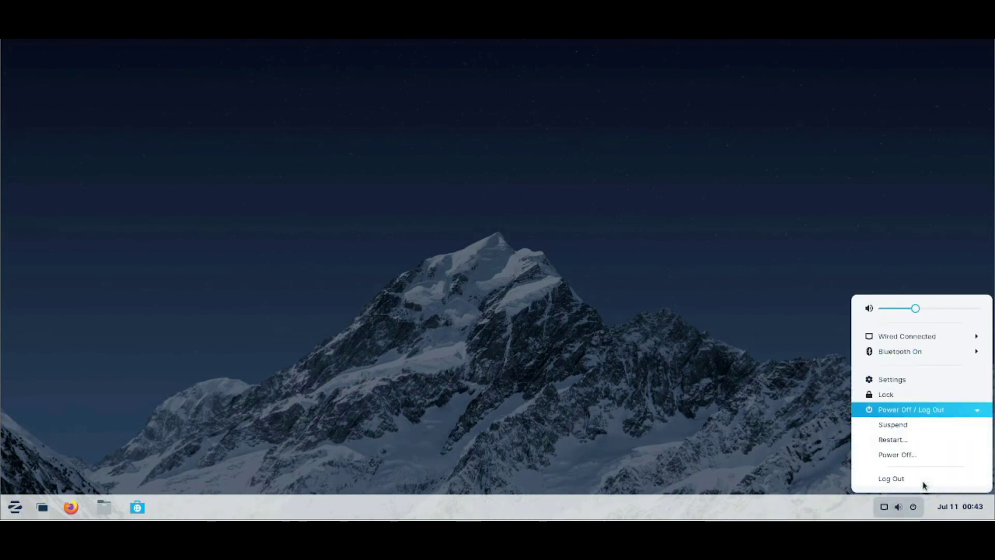
left_click(897, 454)
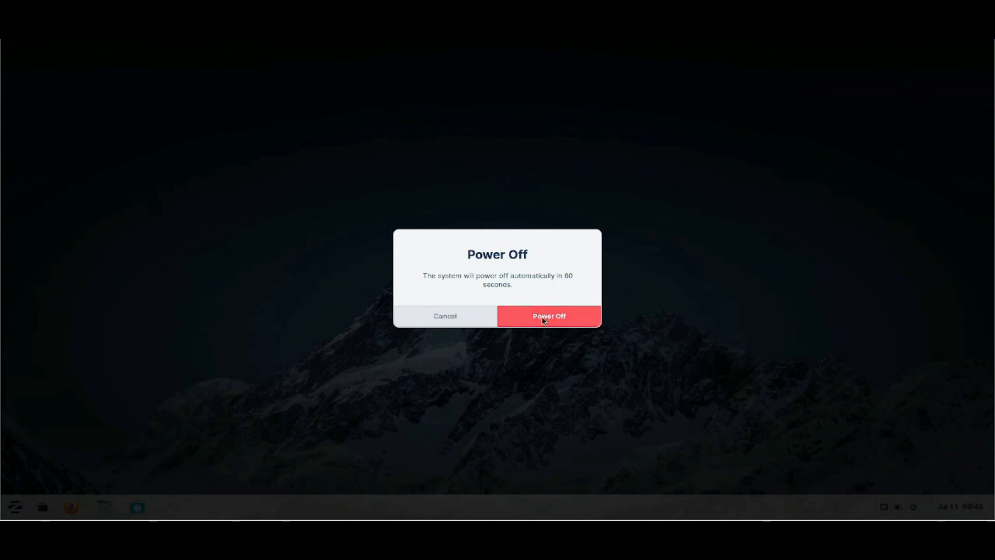